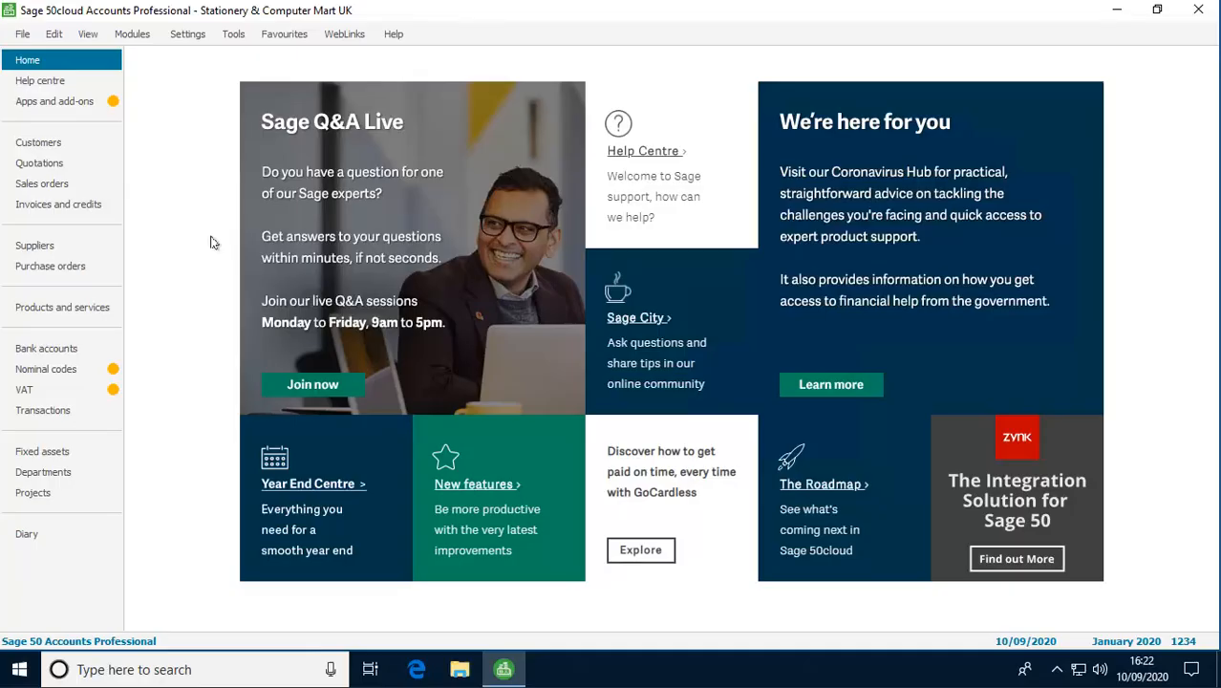
# Open the A1 Design Services customer record and show its alerts list.
pyautogui.click(38, 142)
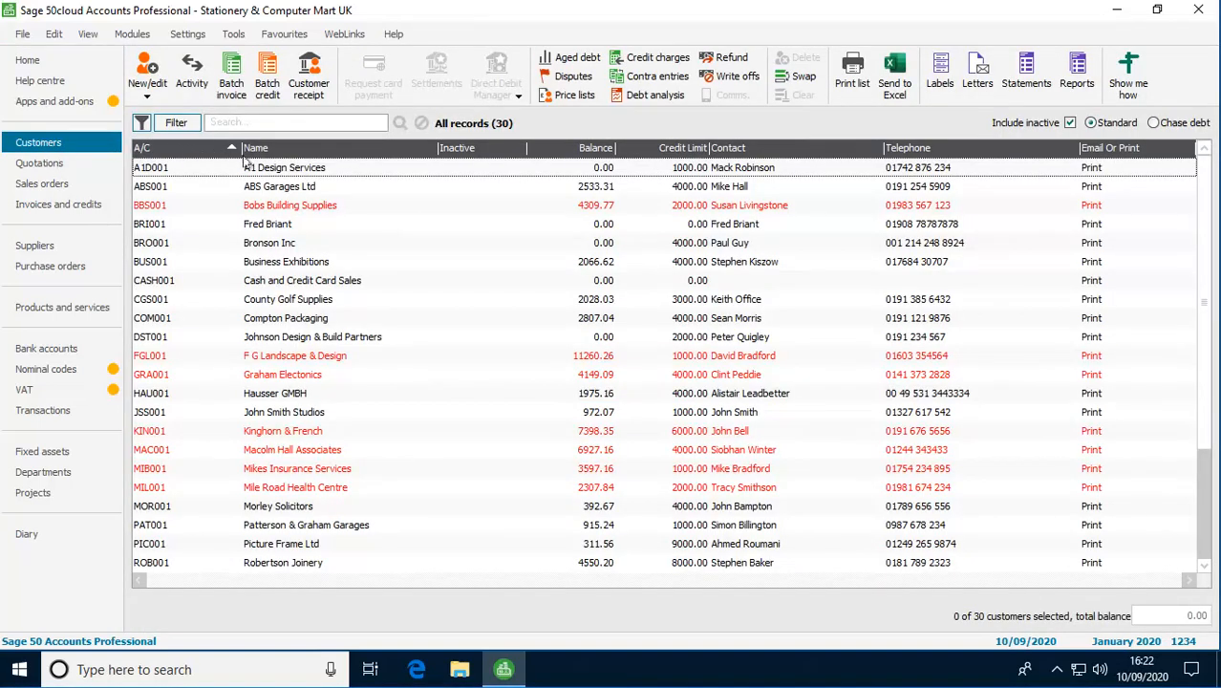
pyautogui.doubleClick(284, 167)
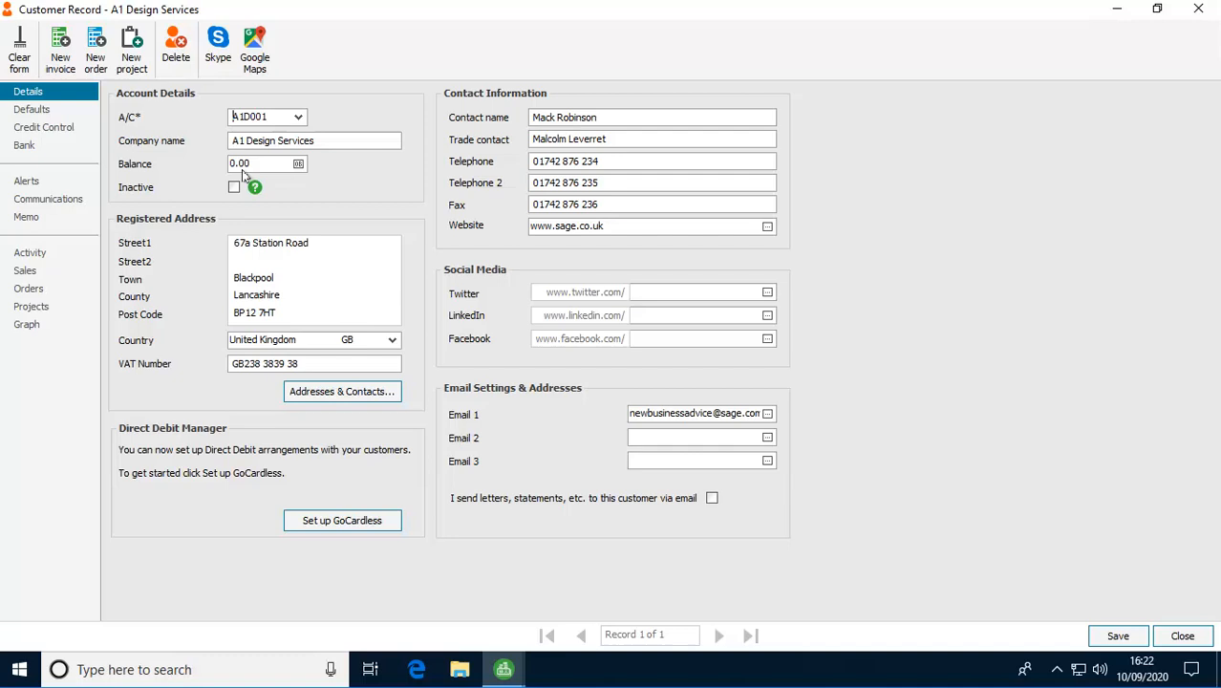
pyautogui.click(27, 181)
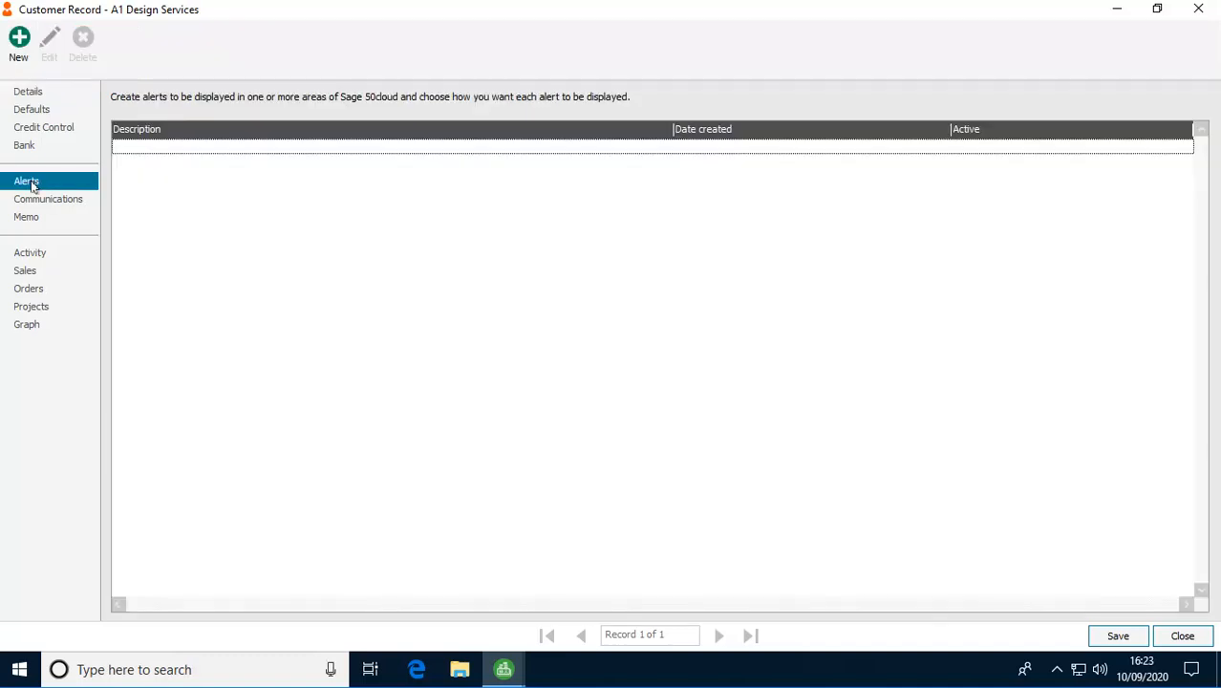
# Begin a new A1 Design Services alert to show on invoices as a pop-up.
pyautogui.click(18, 43)
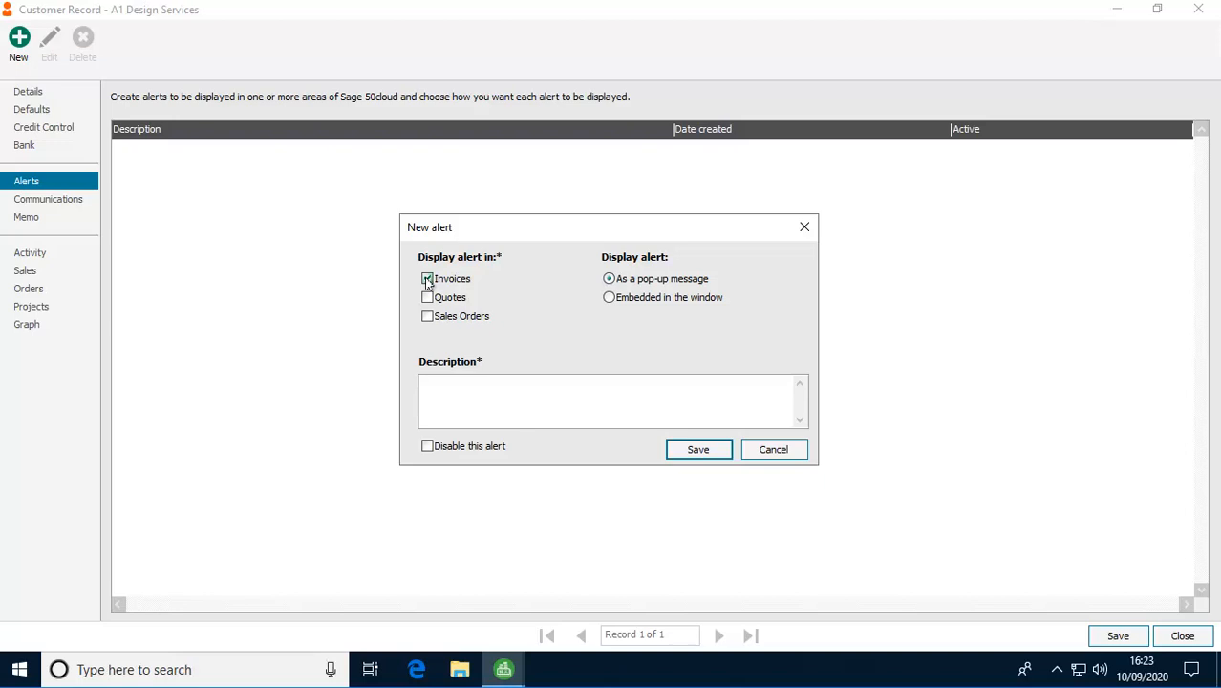
pyautogui.click(427, 278)
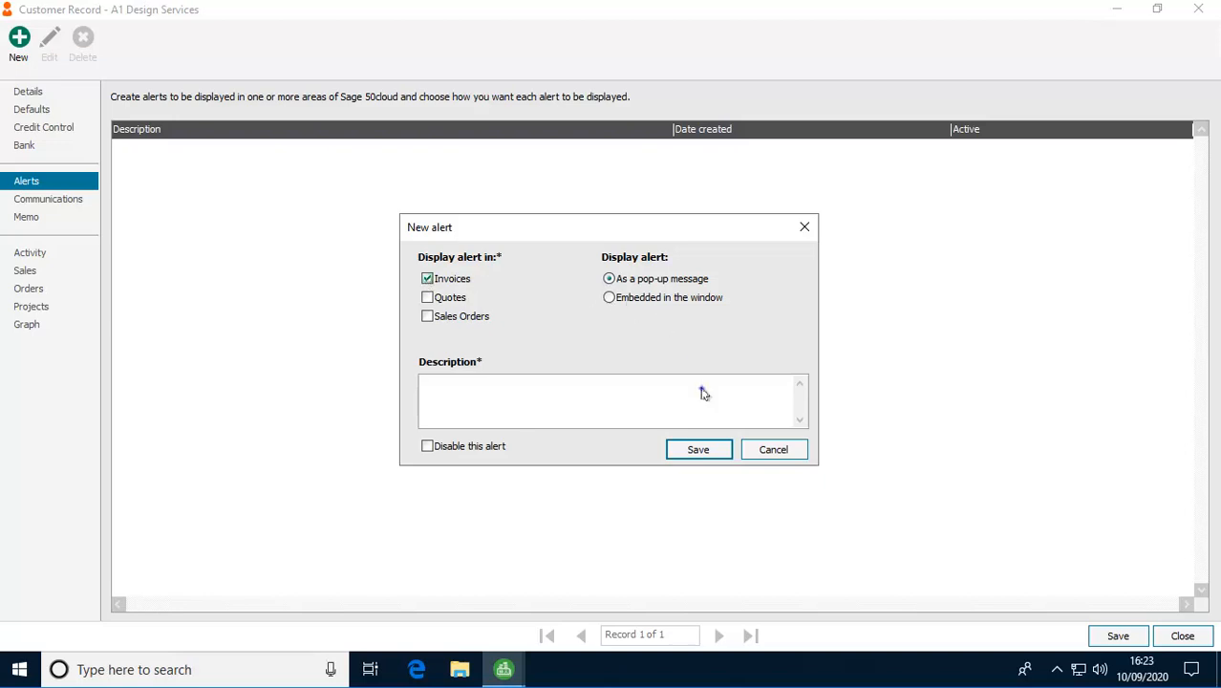
pyautogui.write('Orders m')
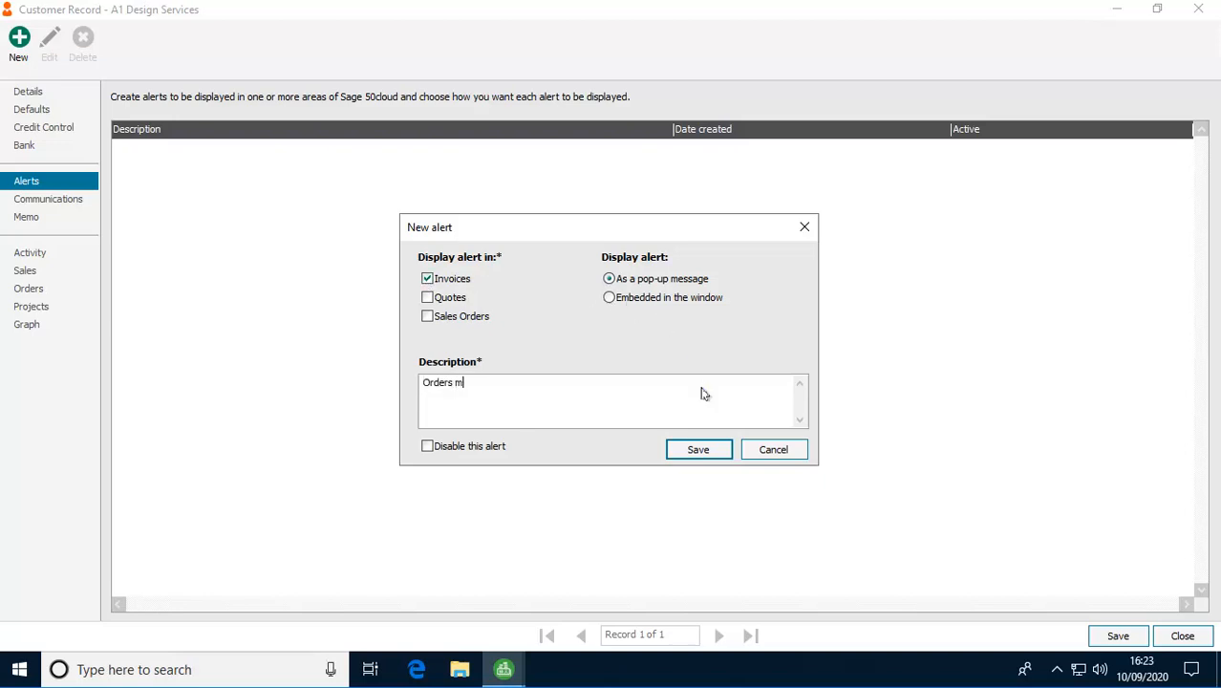
pyautogui.write('ust only be')
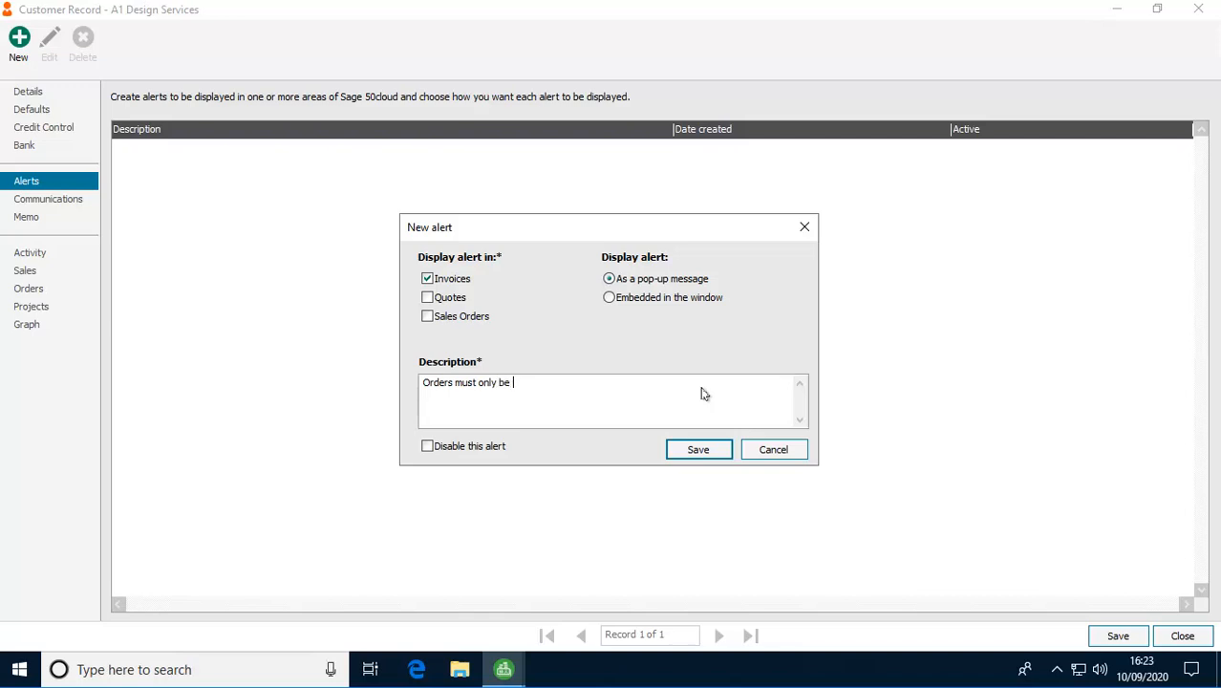
pyautogui.write('placed by Mack')
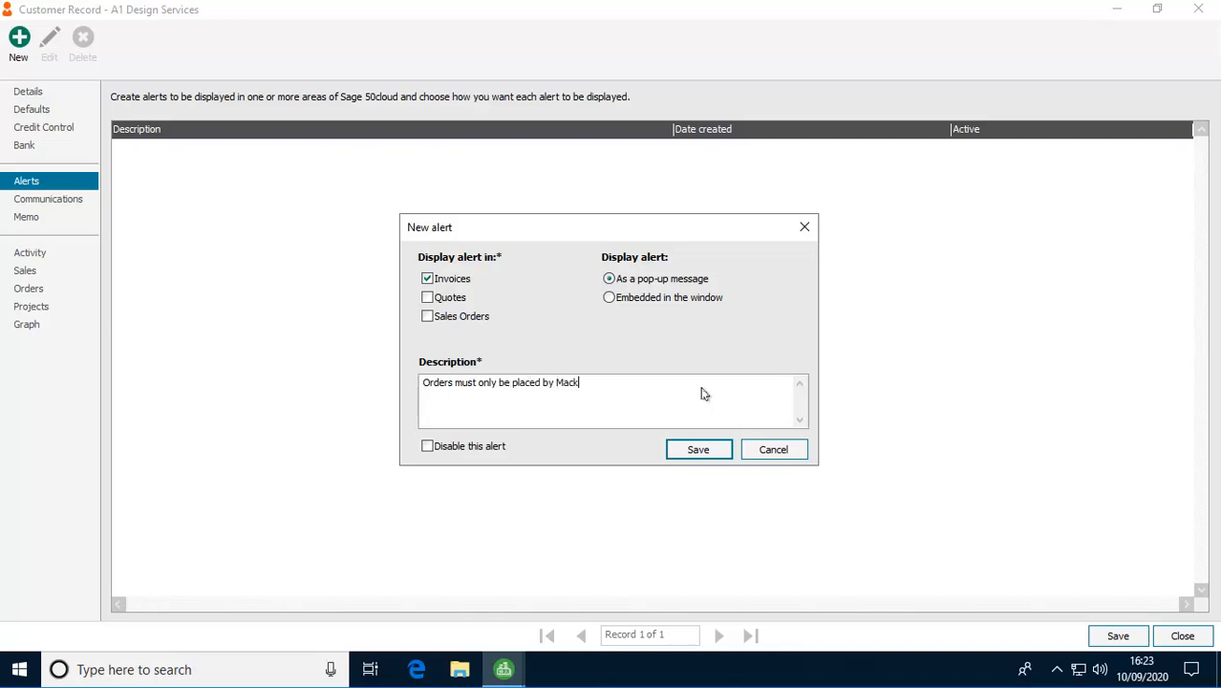
pyautogui.write('Robinson. Password Sage27')
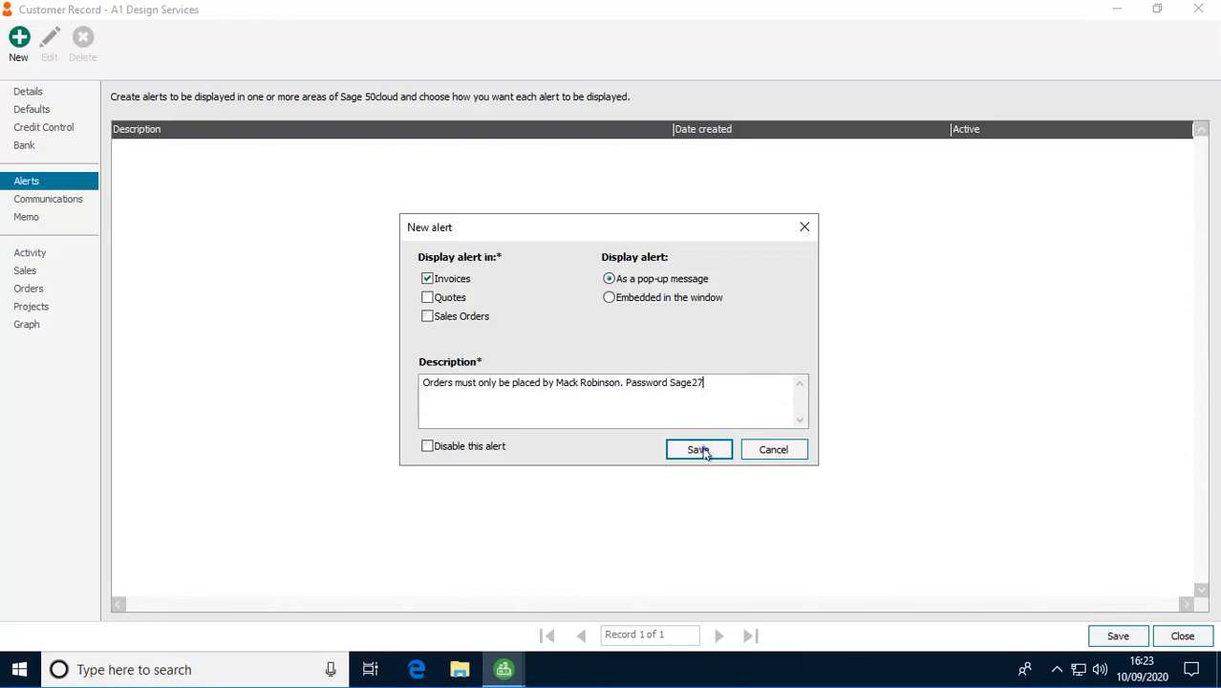
pyautogui.click(698, 449)
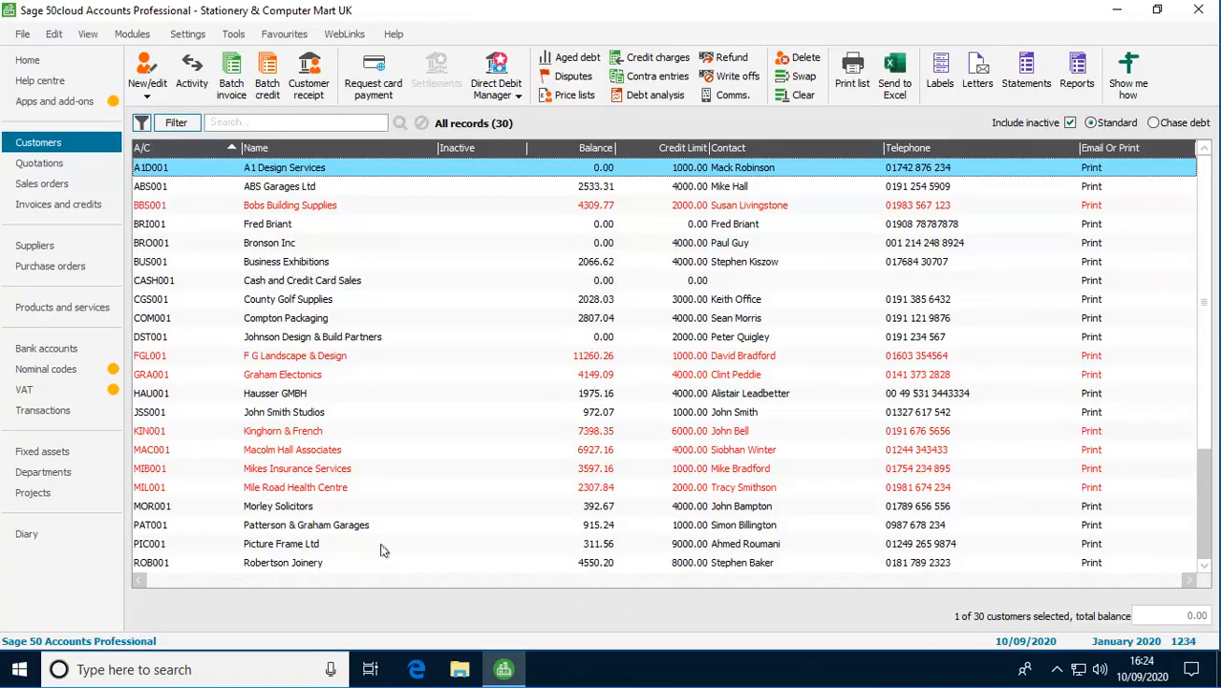
# Raise a test invoice for A1D001, dismiss its pop-up alert, then clear and close it.
pyautogui.click(58, 204)
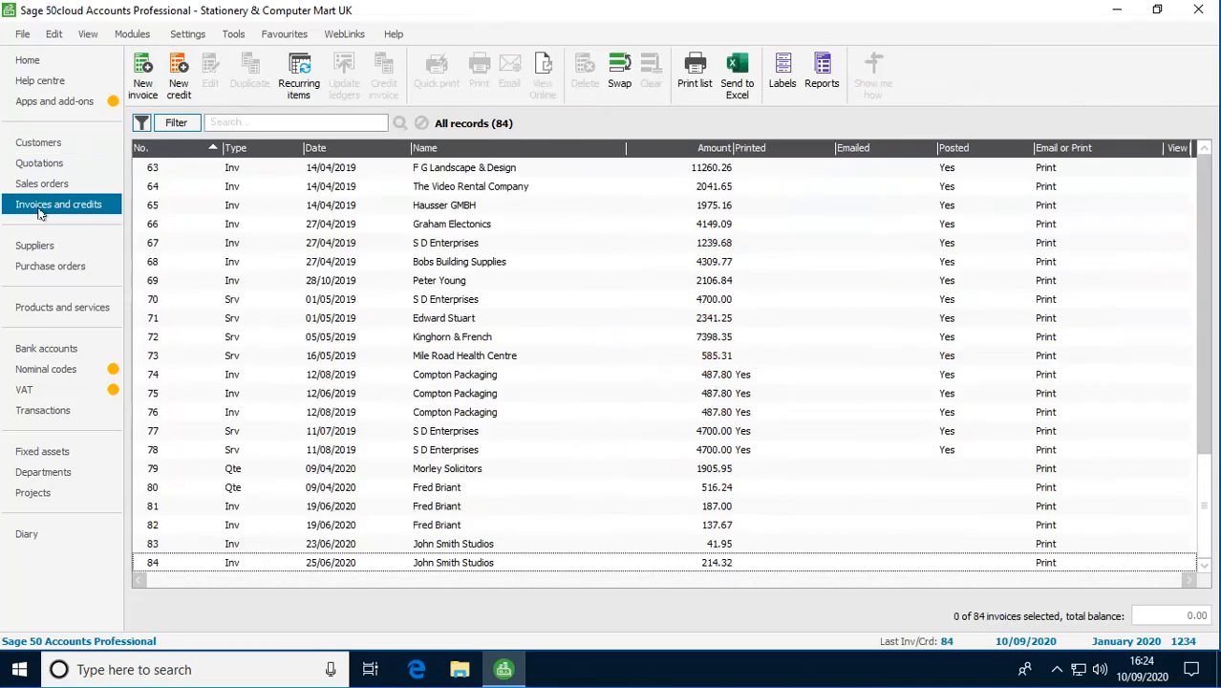
pyautogui.click(142, 74)
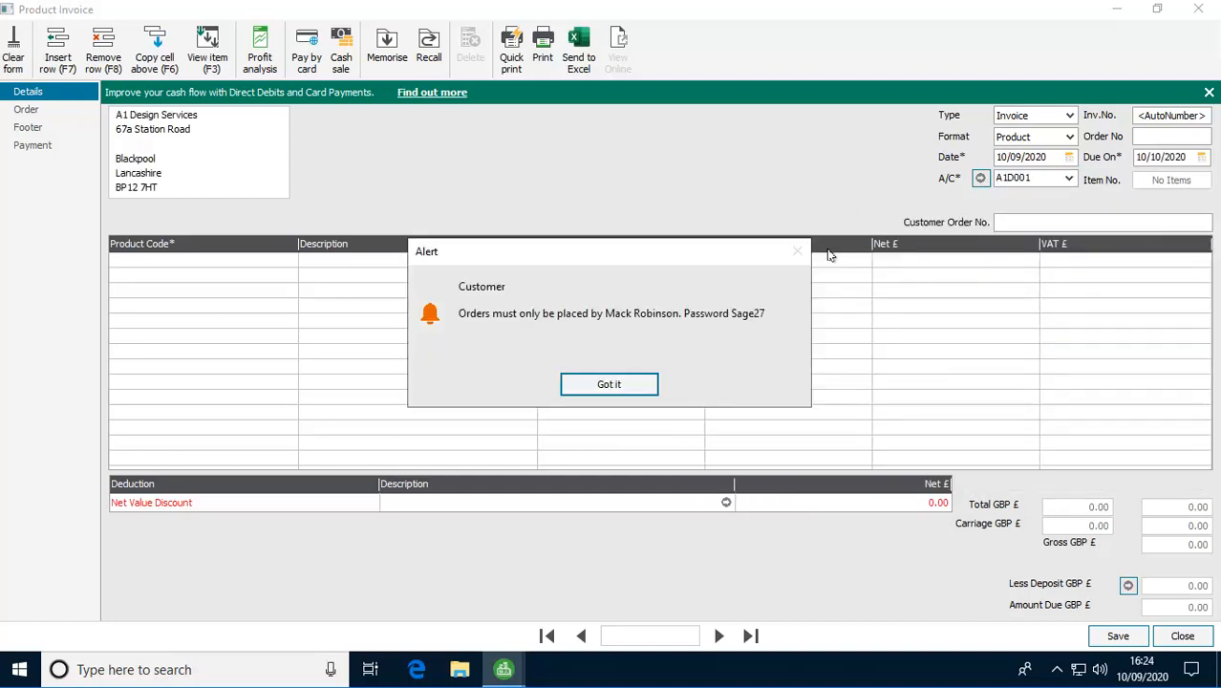
pyautogui.click(609, 383)
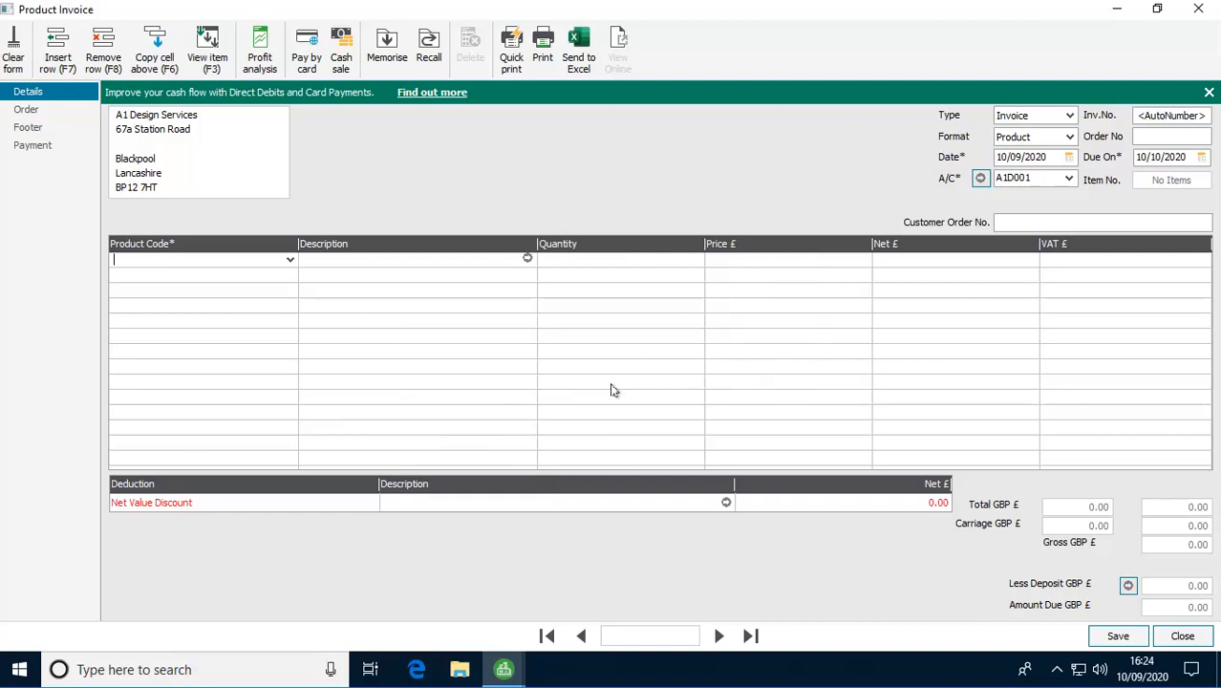
pyautogui.moveTo(327, 363)
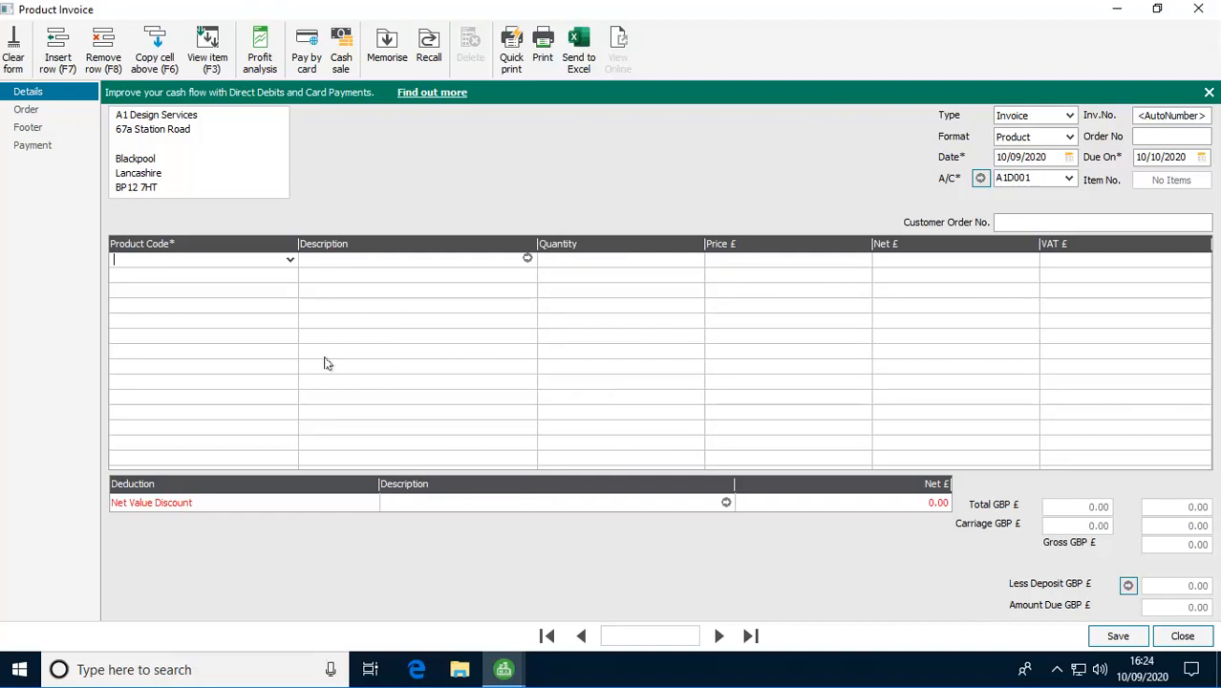
pyautogui.click(13, 48)
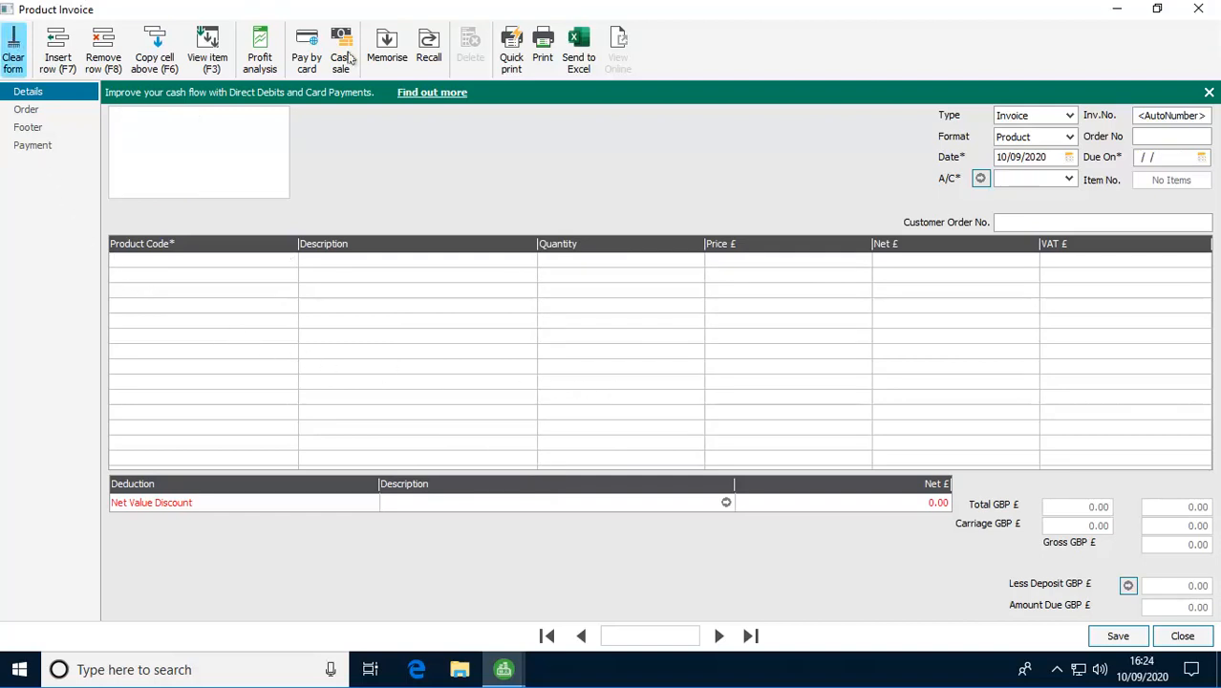
pyautogui.click(1182, 636)
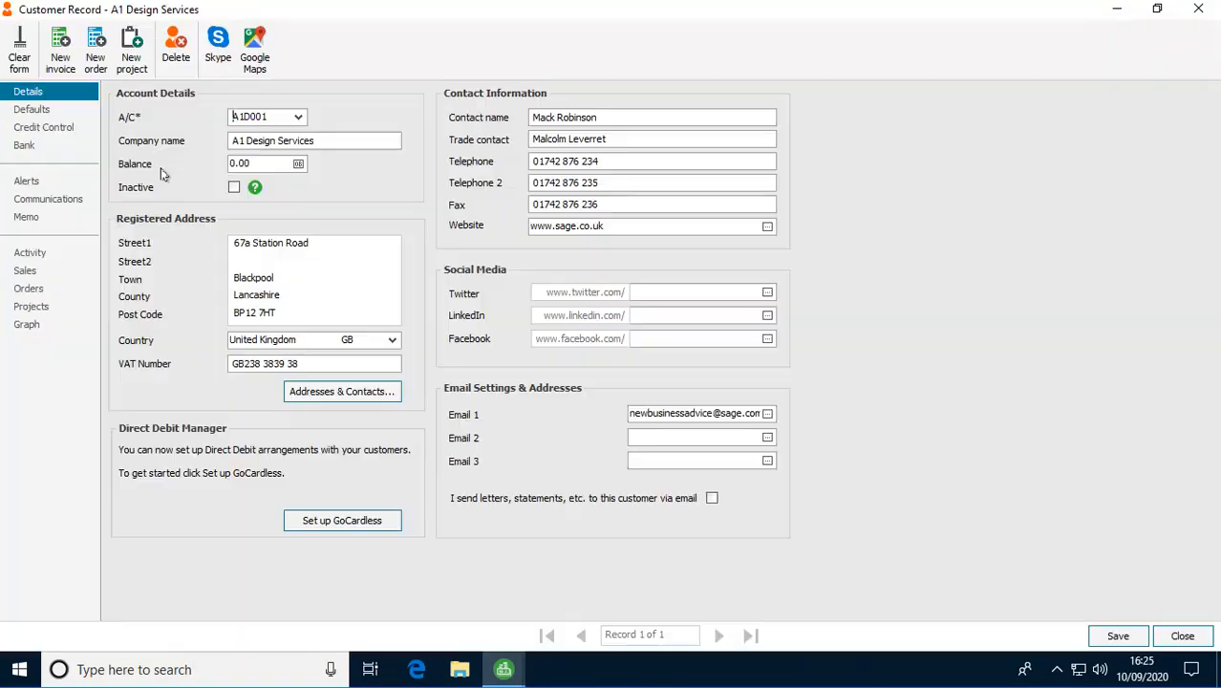
pyautogui.moveTo(74, 174)
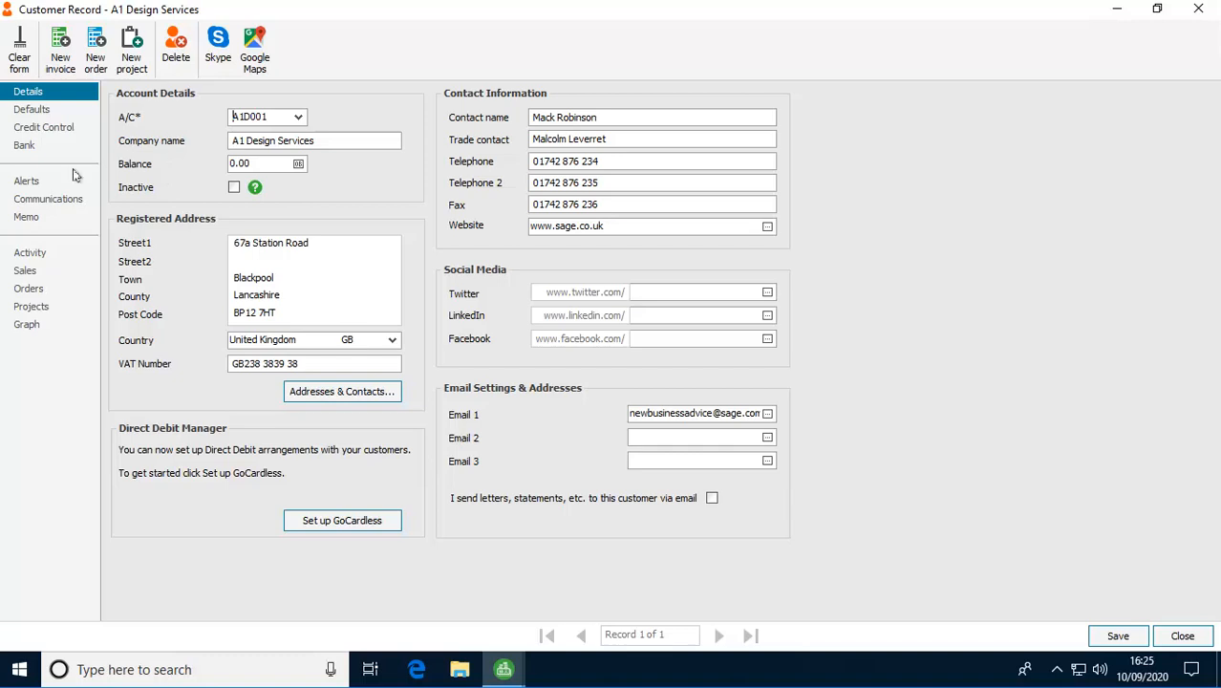
# Show A1 Design Services' alerts and start a second new alert.
pyautogui.click(27, 181)
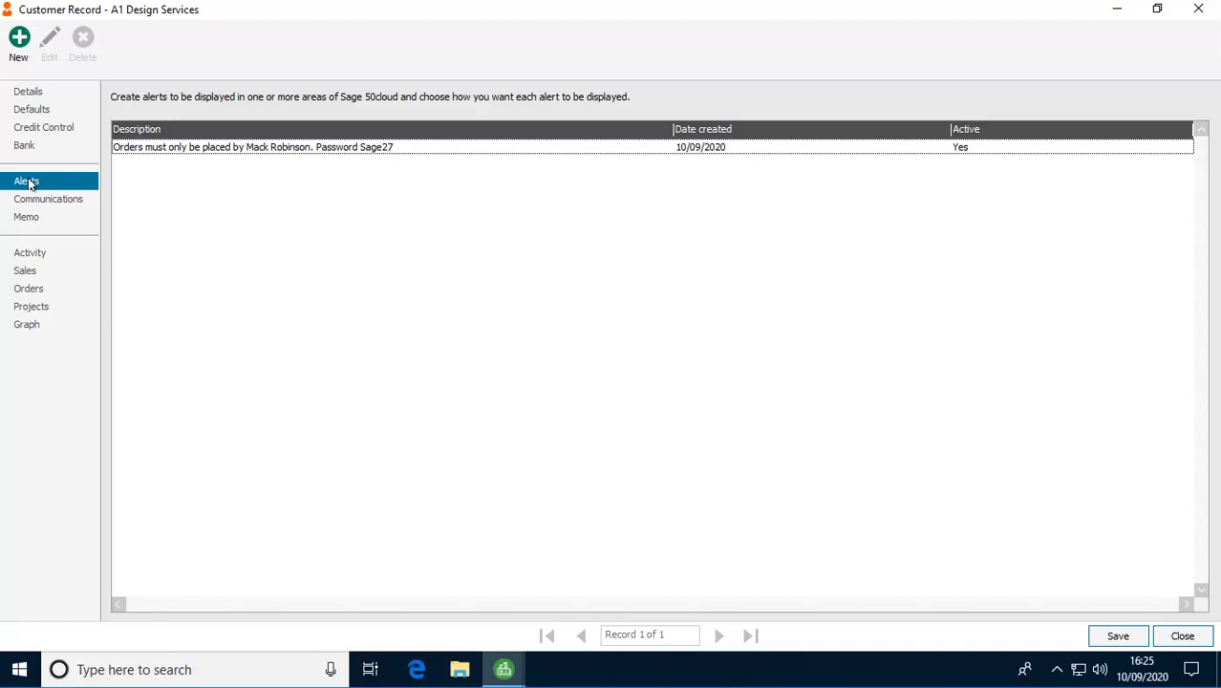
pyautogui.moveTo(21, 141)
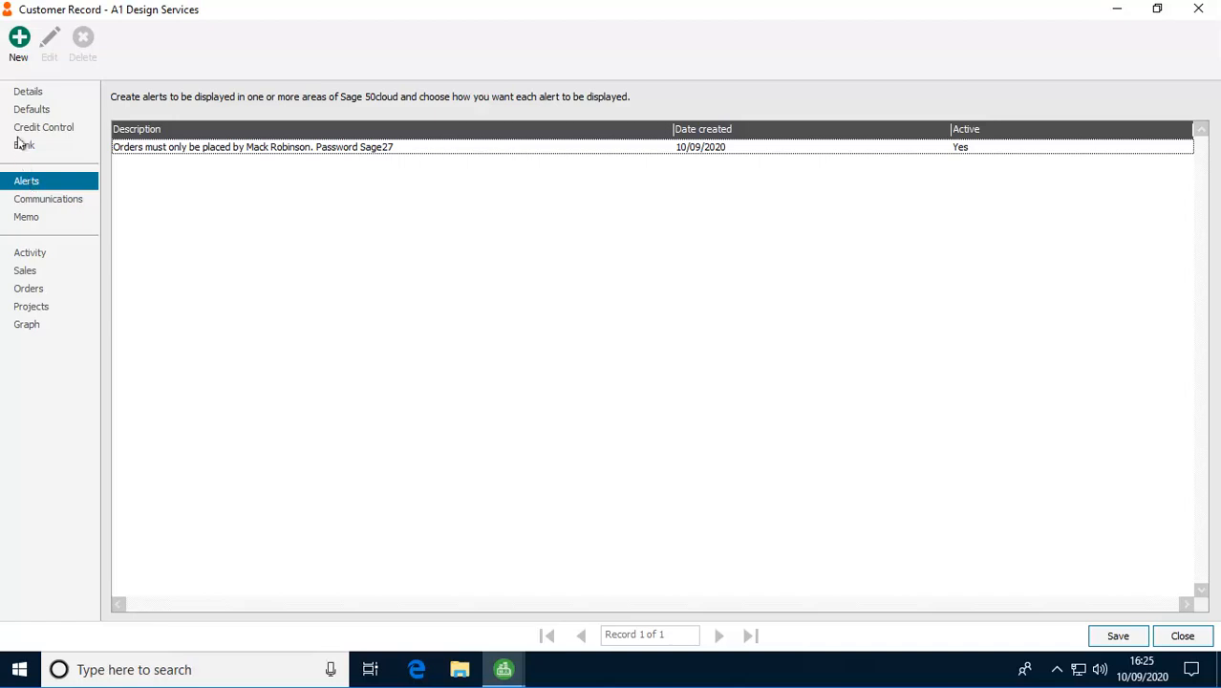
pyautogui.click(18, 43)
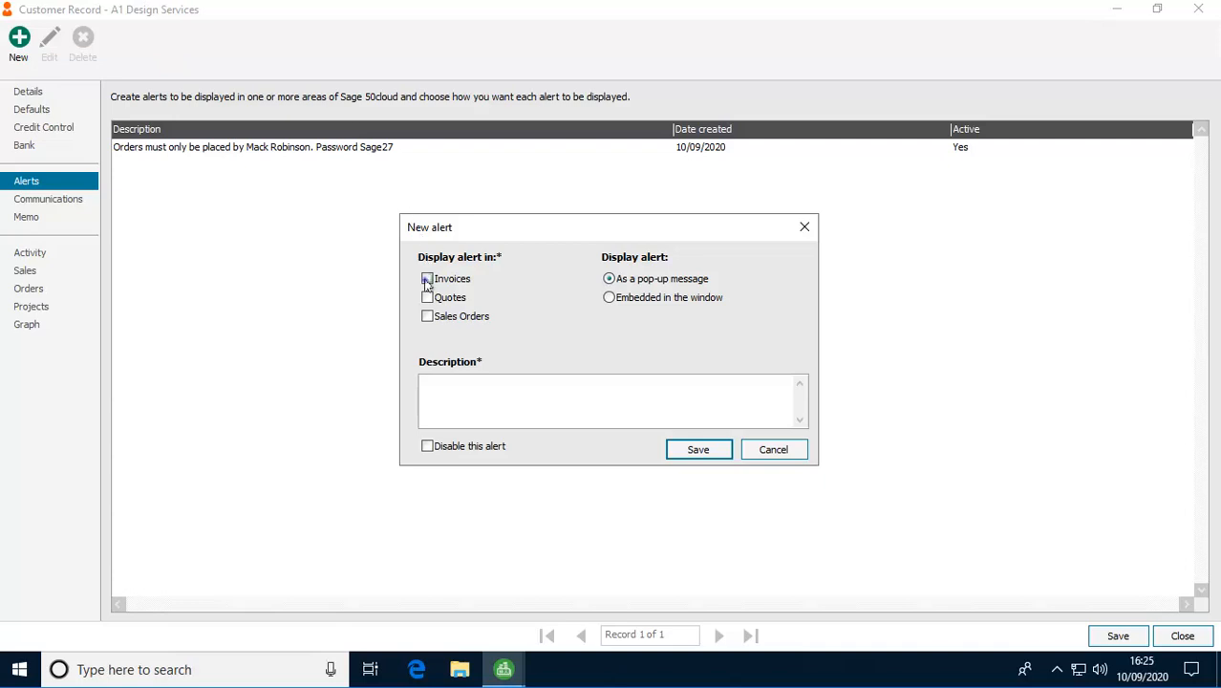
# Save an embedded invoice alert 'Minimum order value is £150', then save the customer record.
pyautogui.click(427, 278)
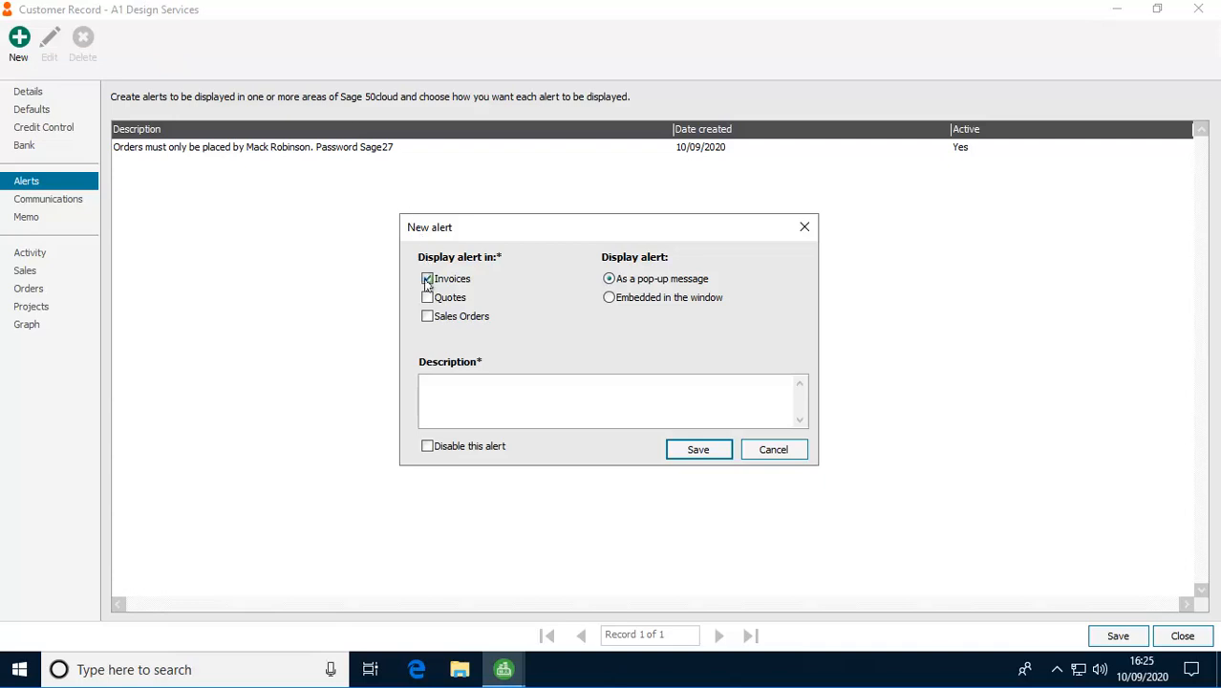
pyautogui.click(608, 297)
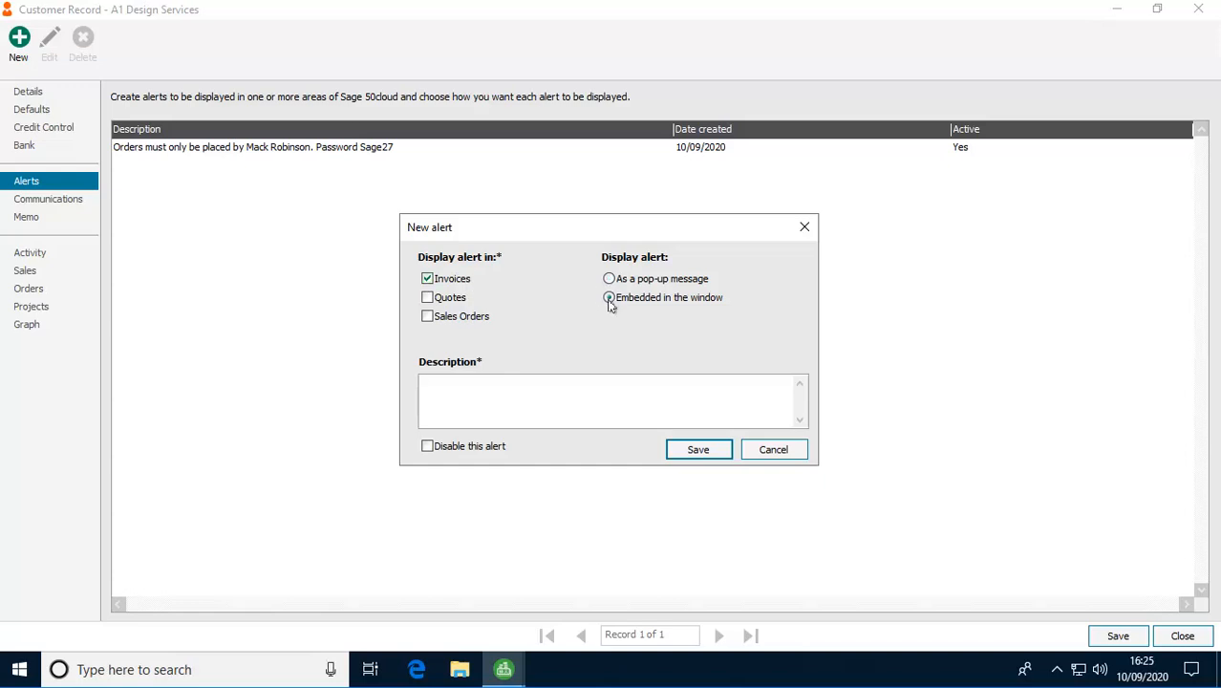
pyautogui.click(609, 297)
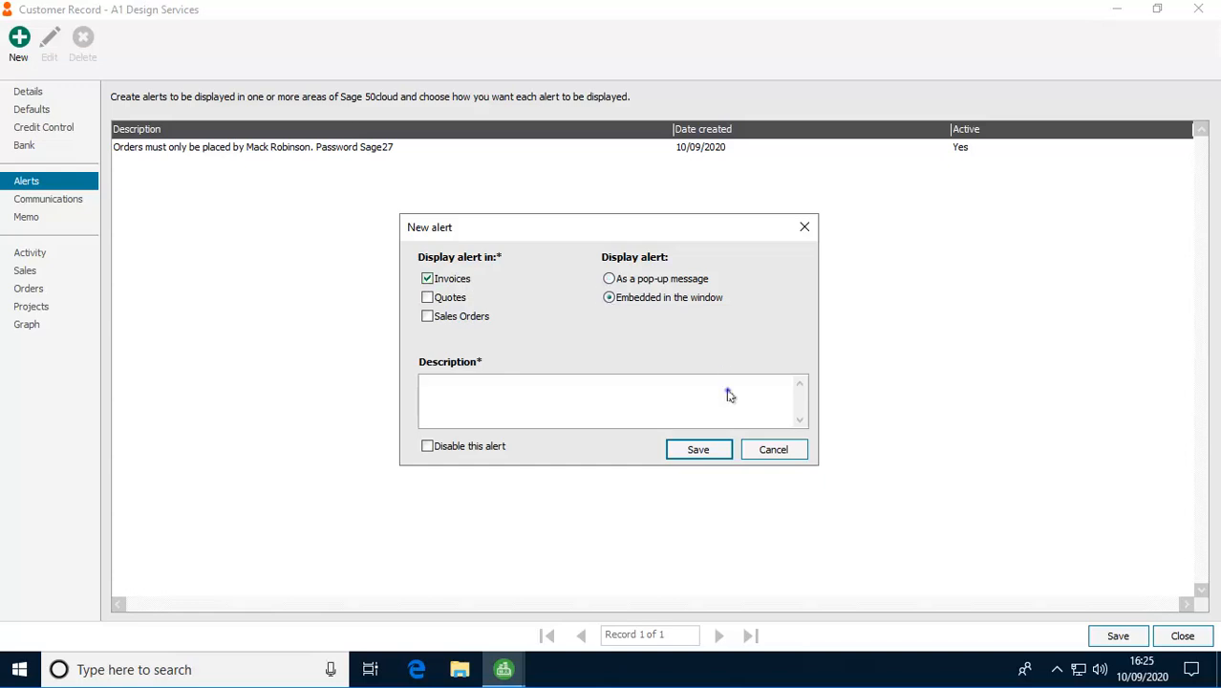
pyautogui.click(611, 400)
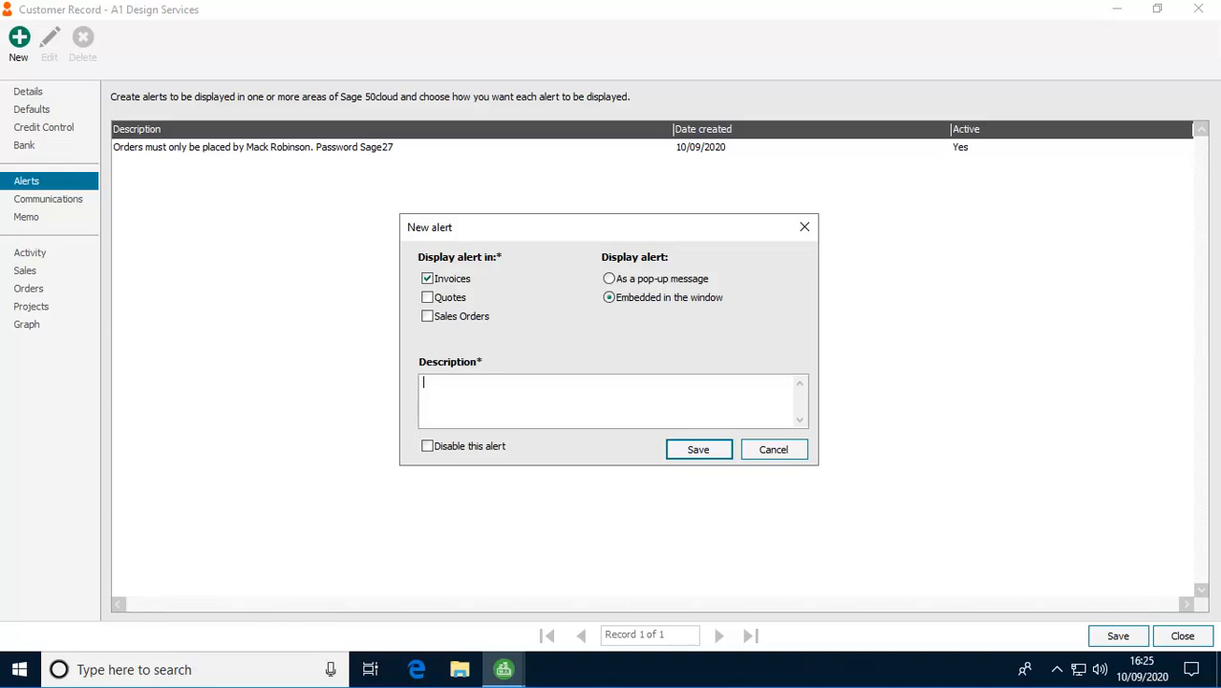
pyautogui.write('Minimum or')
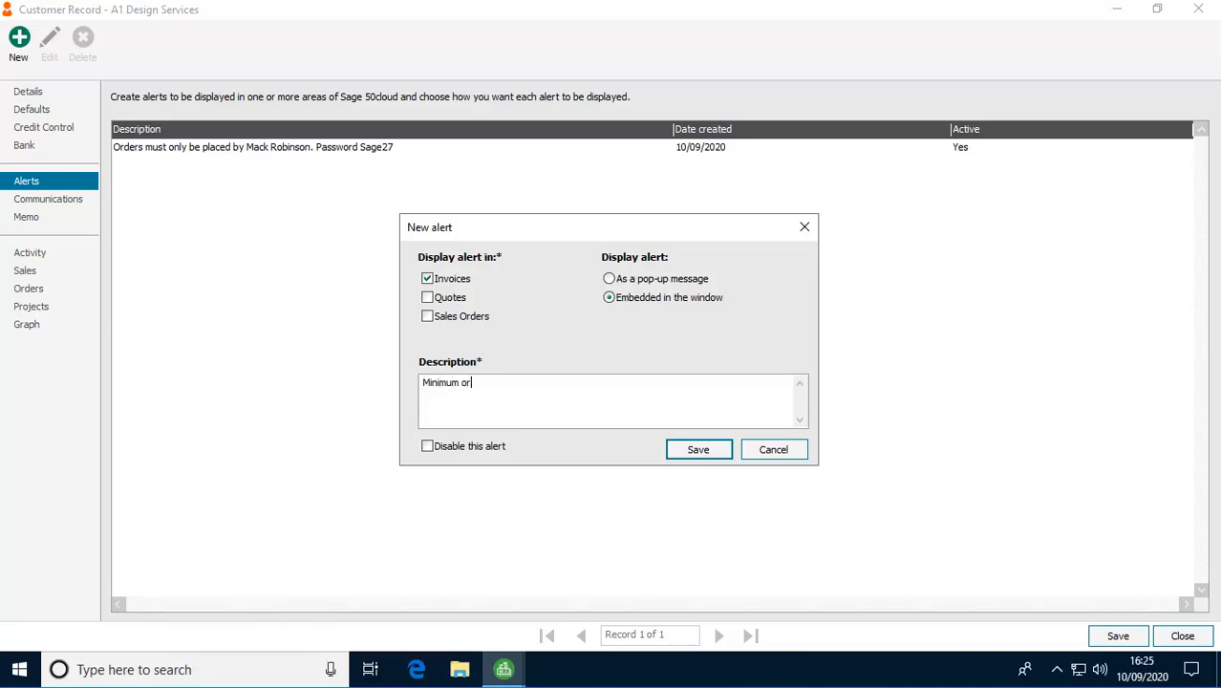
pyautogui.write('der value is £15')
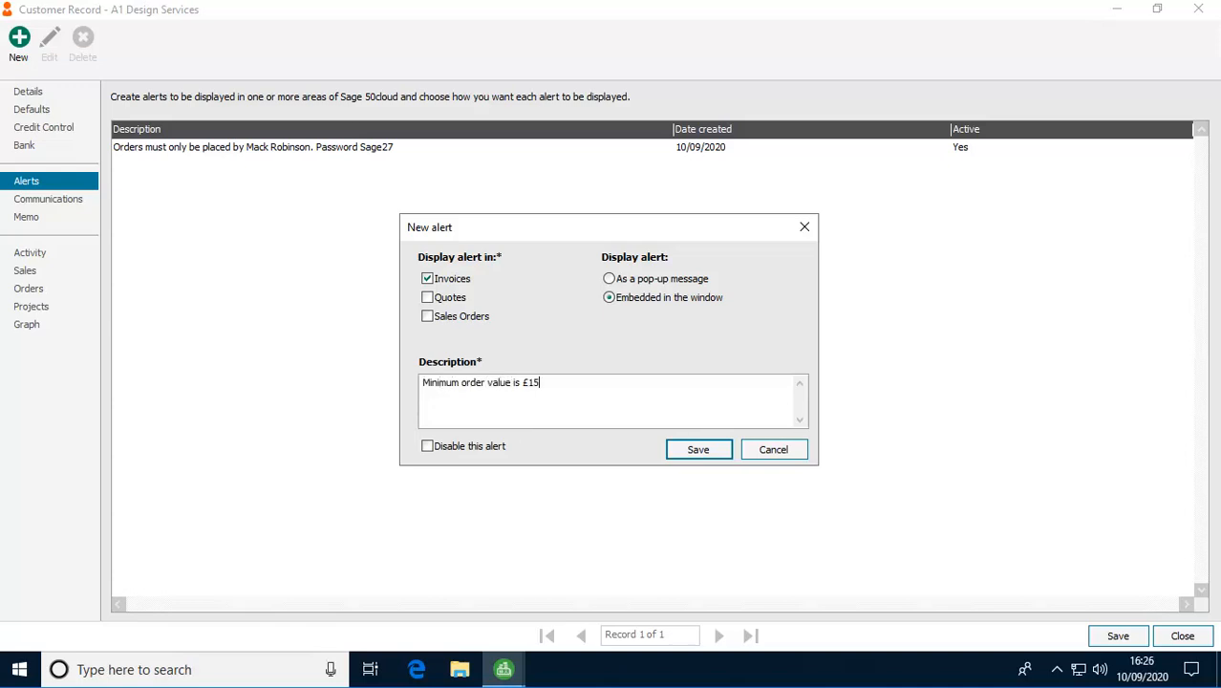
pyautogui.write('0')
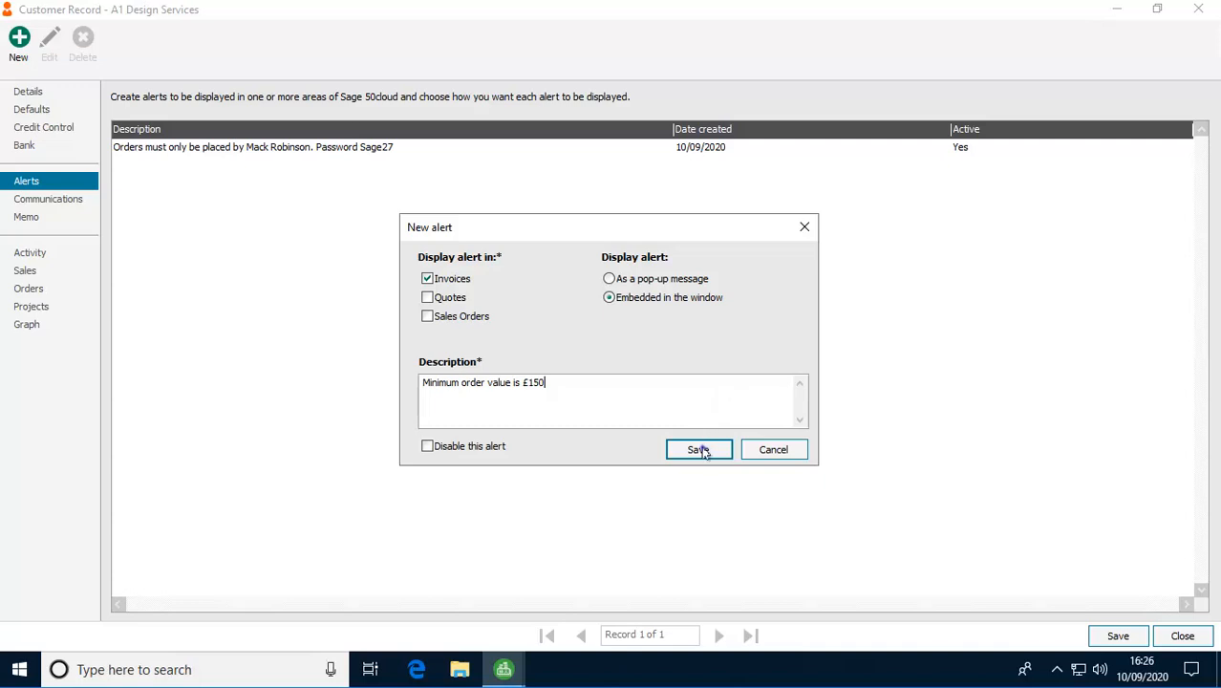
pyautogui.click(698, 449)
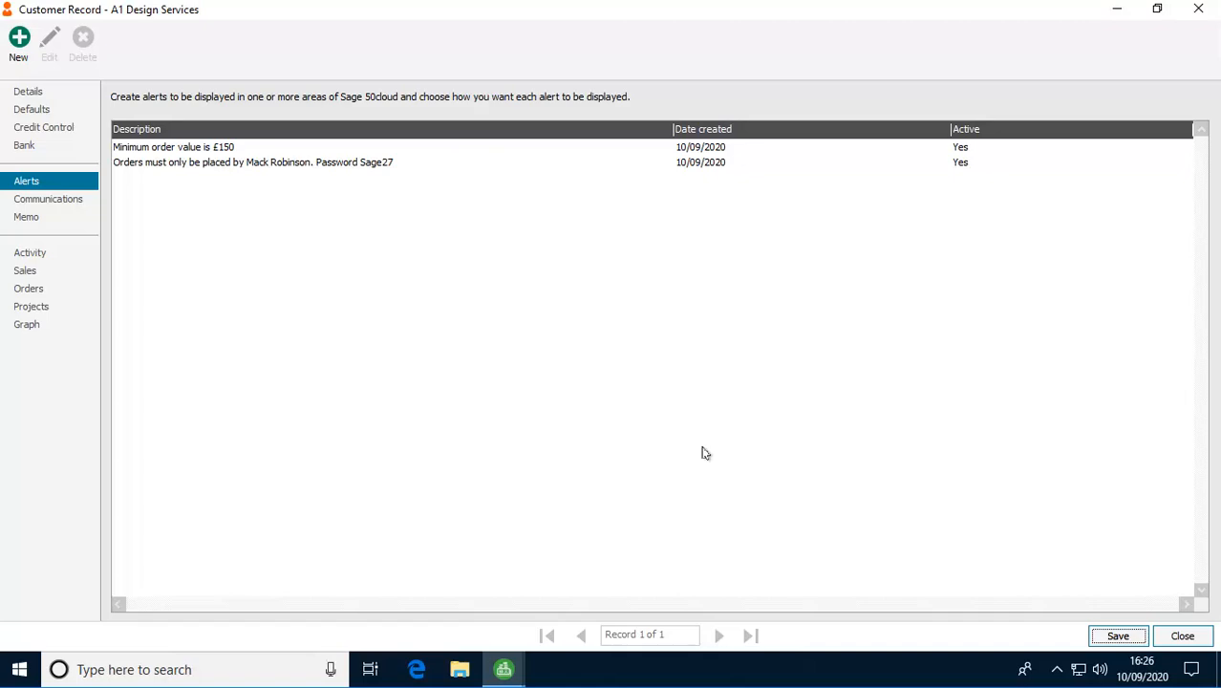
pyautogui.click(28, 90)
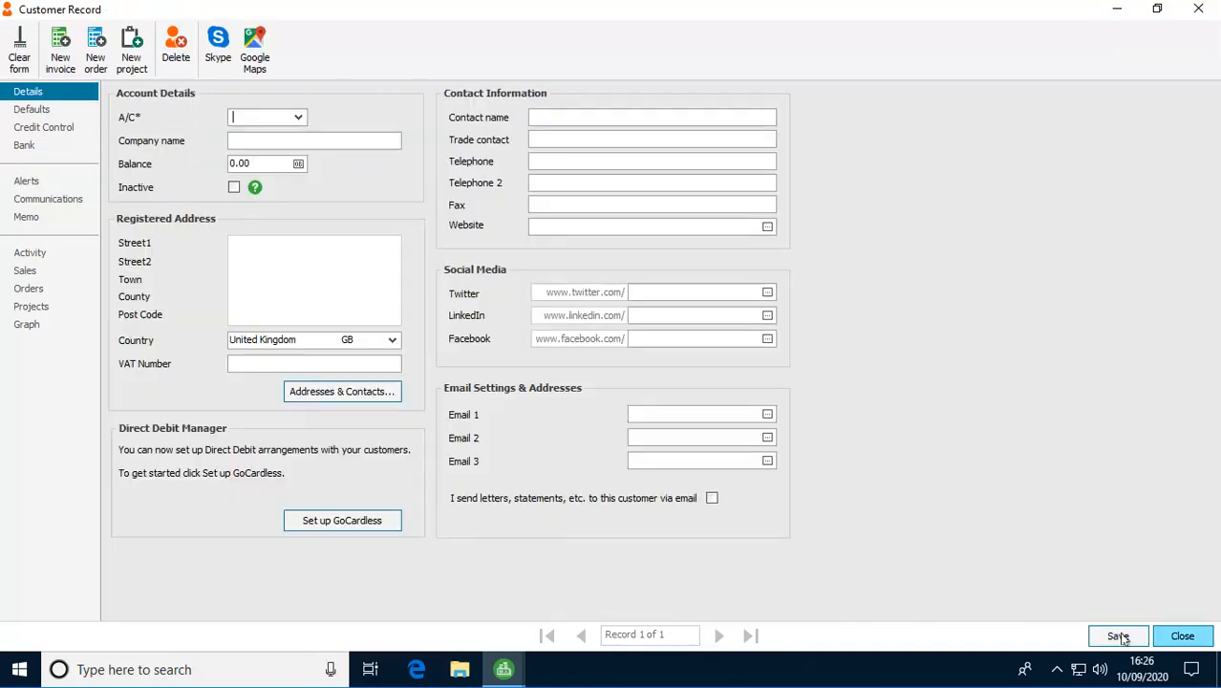
# Start a new invoice for account A1D001 and dismiss the password pop-up alert.
pyautogui.click(1182, 635)
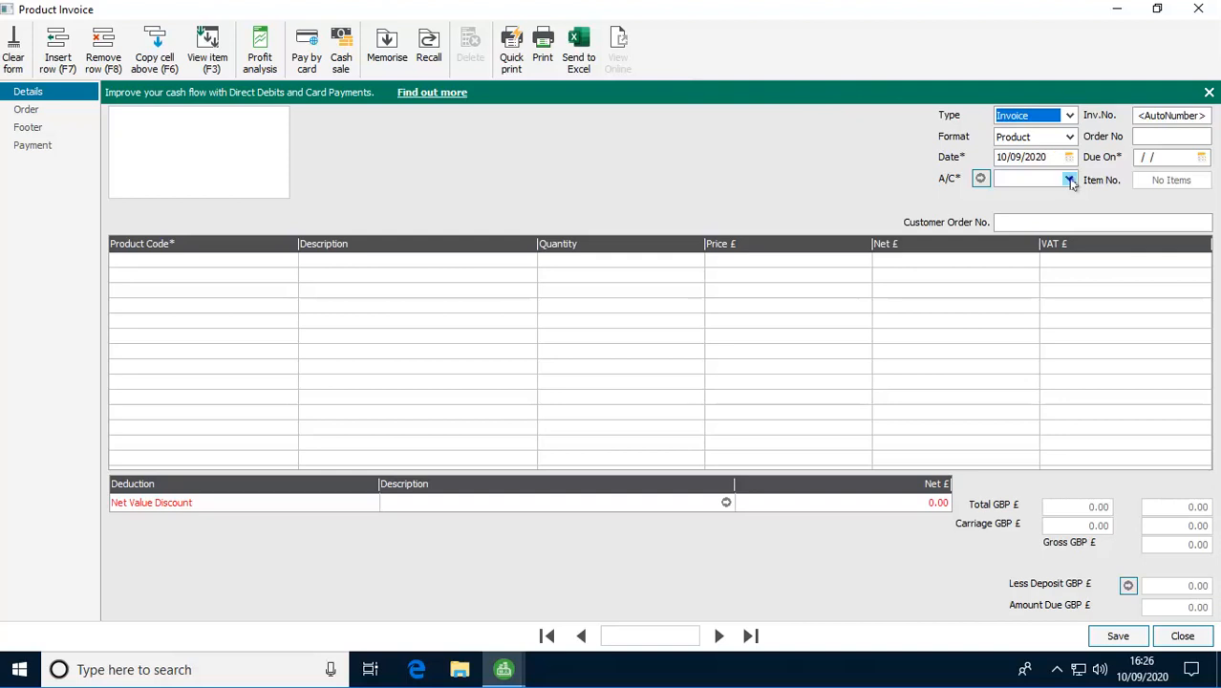
pyautogui.click(1069, 177)
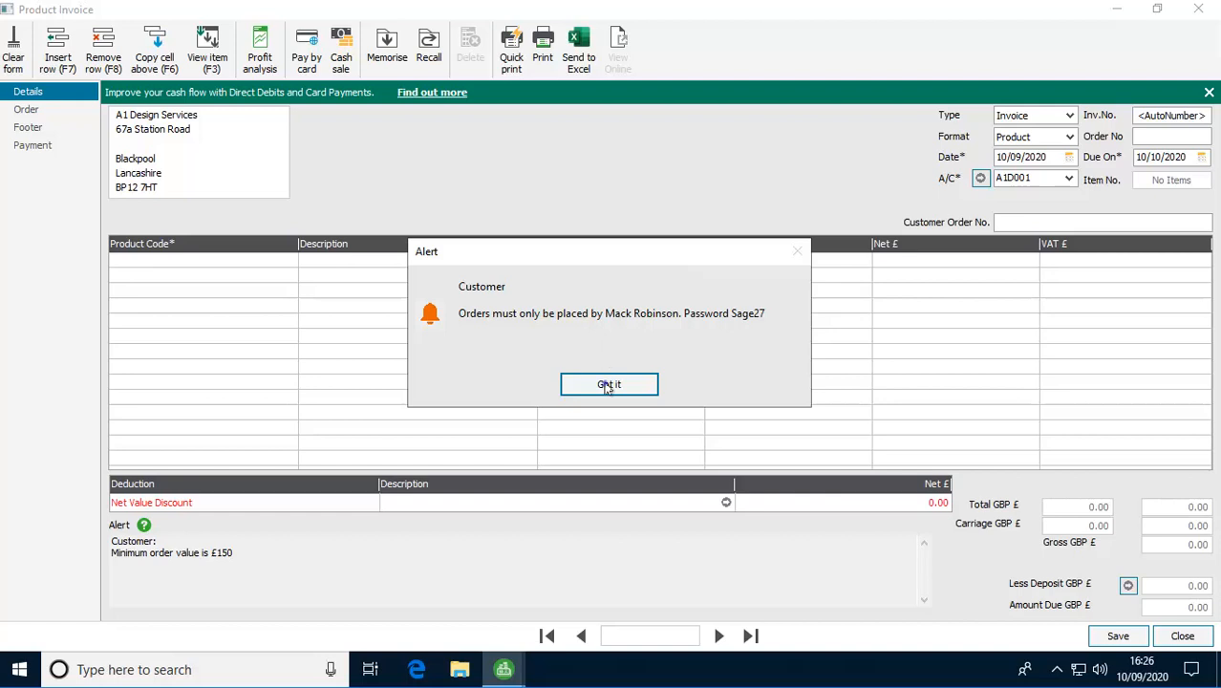
pyautogui.click(609, 384)
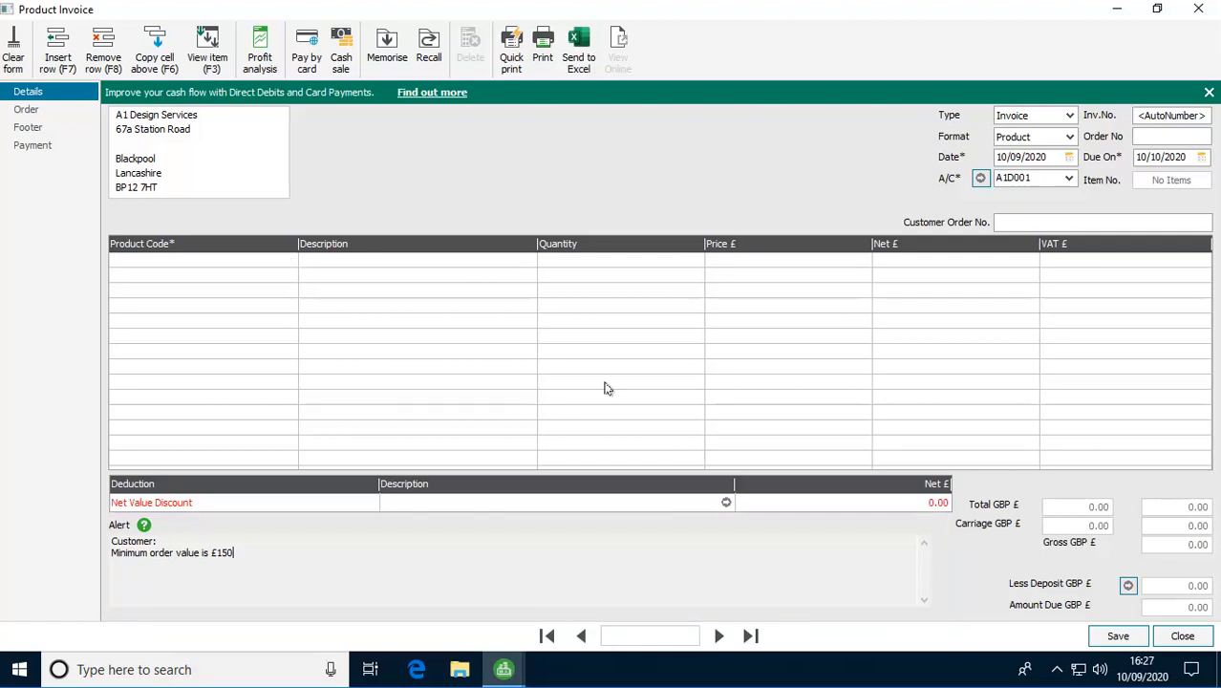
pyautogui.moveTo(639, 388)
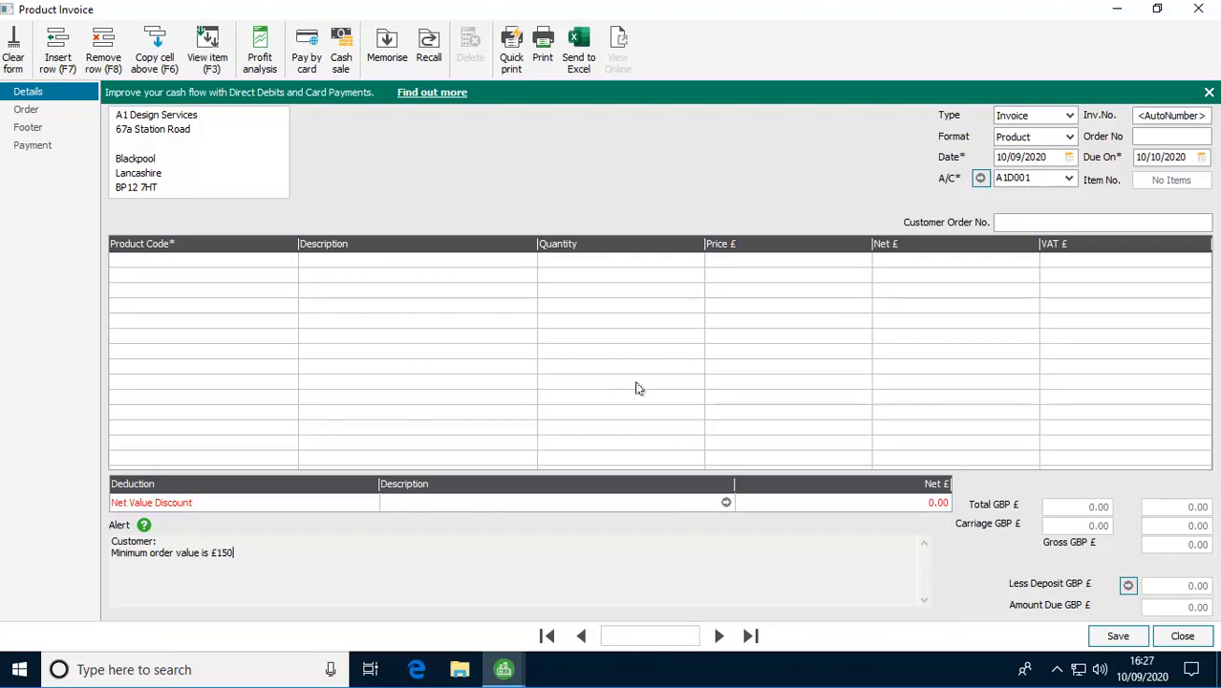
# Close the test invoice without saving and open the BOARD001 whiteboard product record.
pyautogui.click(1182, 635)
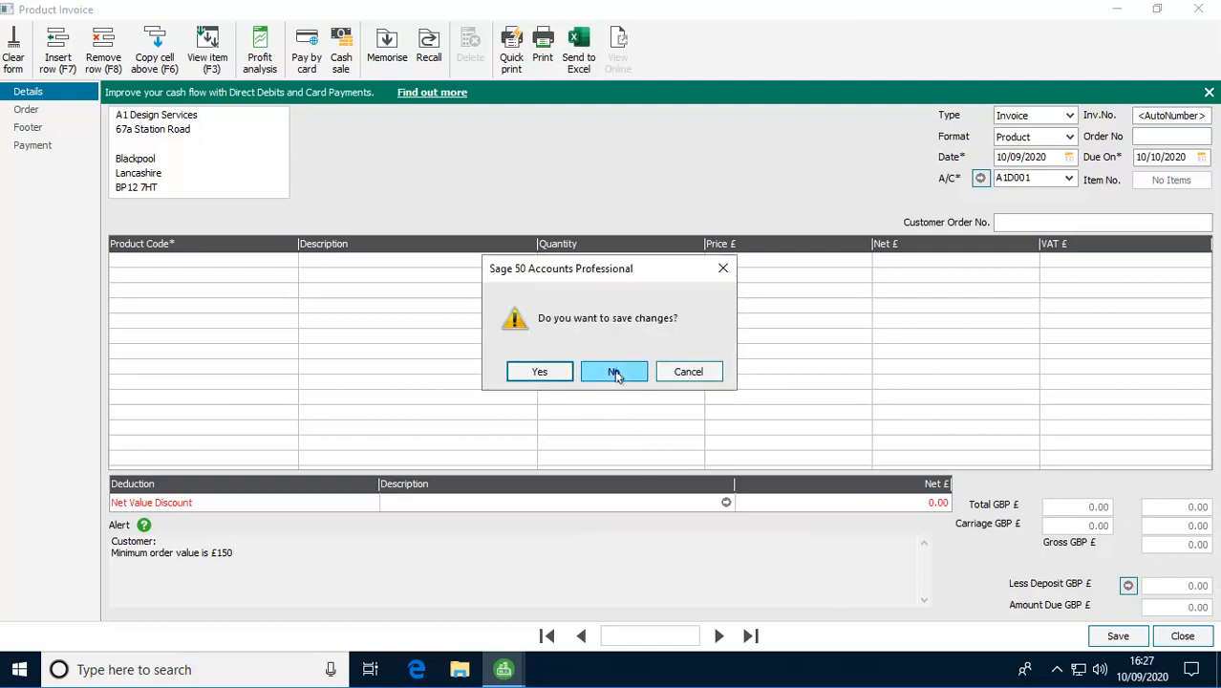
pyautogui.click(614, 372)
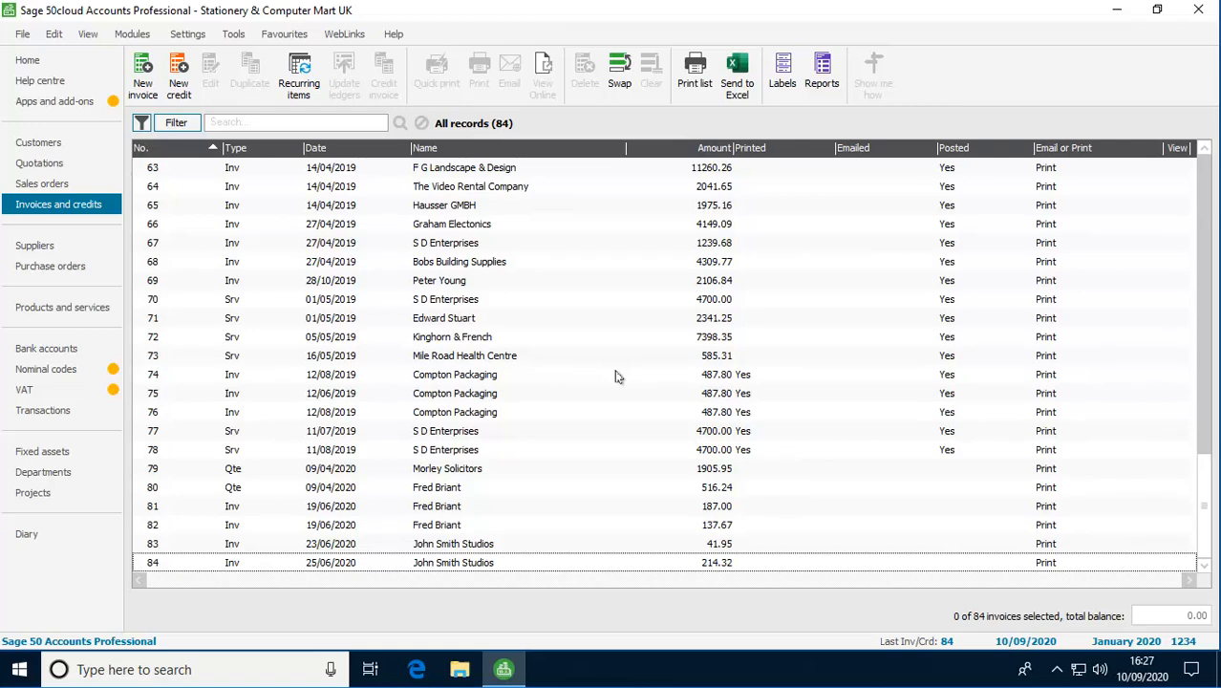
pyautogui.click(62, 307)
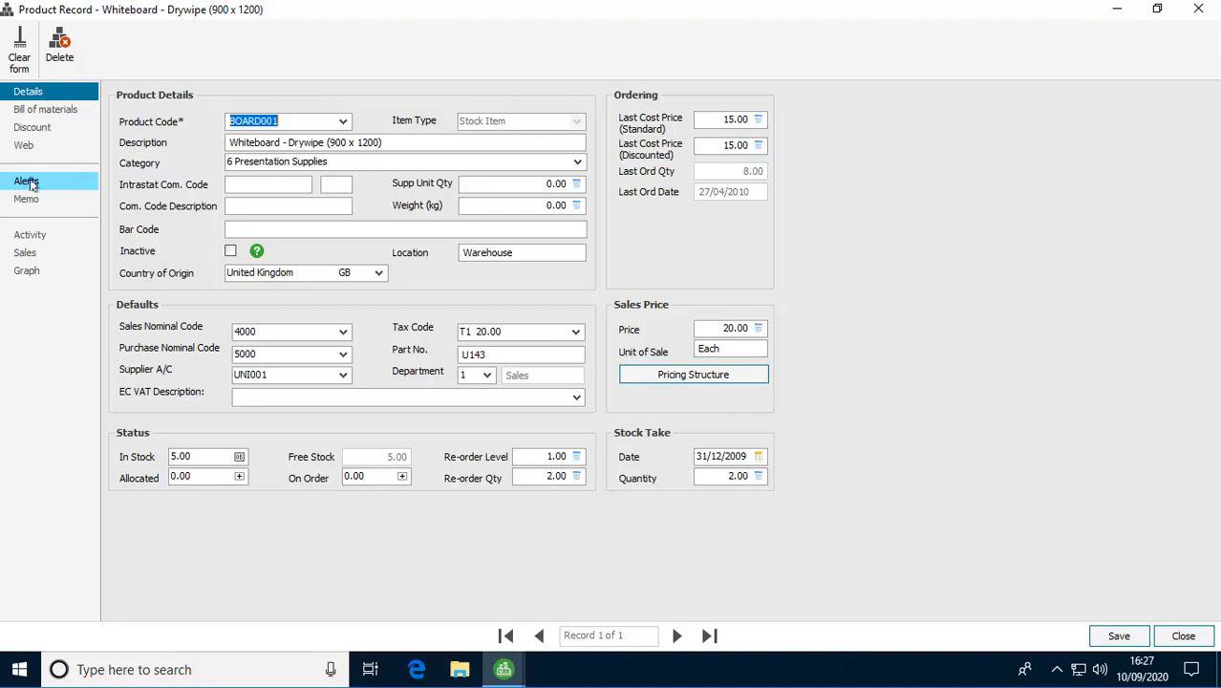
# Add and save a pop-up invoice alert 'Product can be discounted by up to 10%'.
pyautogui.click(27, 181)
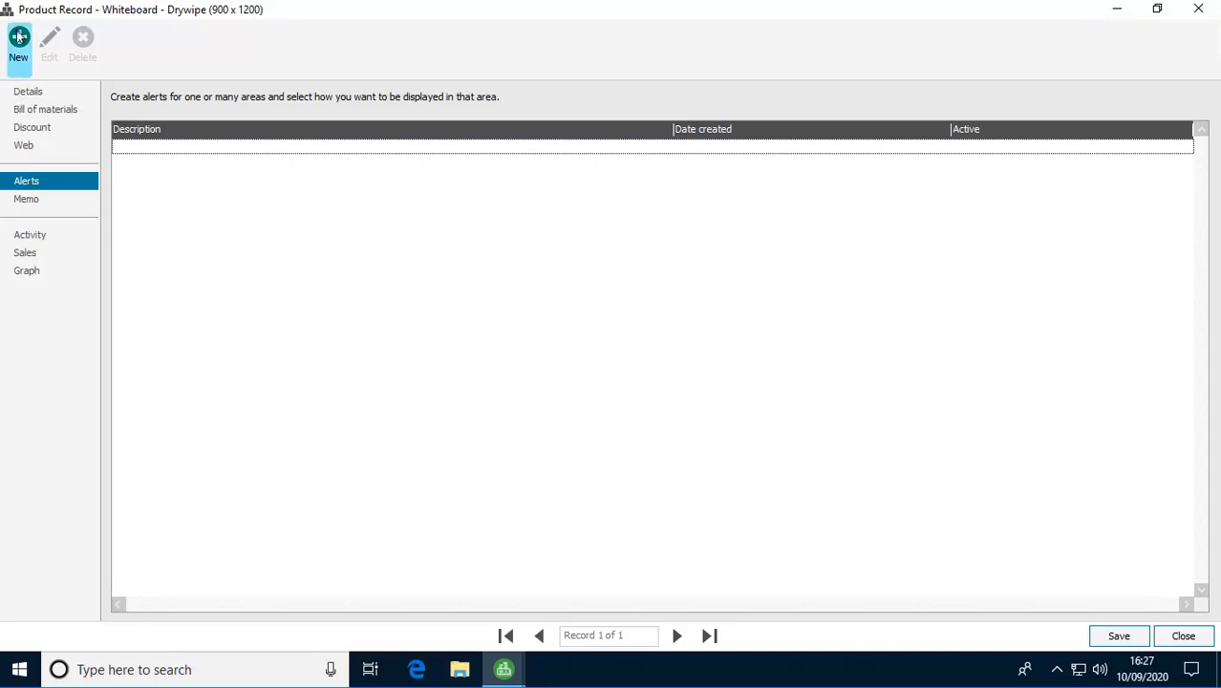
pyautogui.click(18, 43)
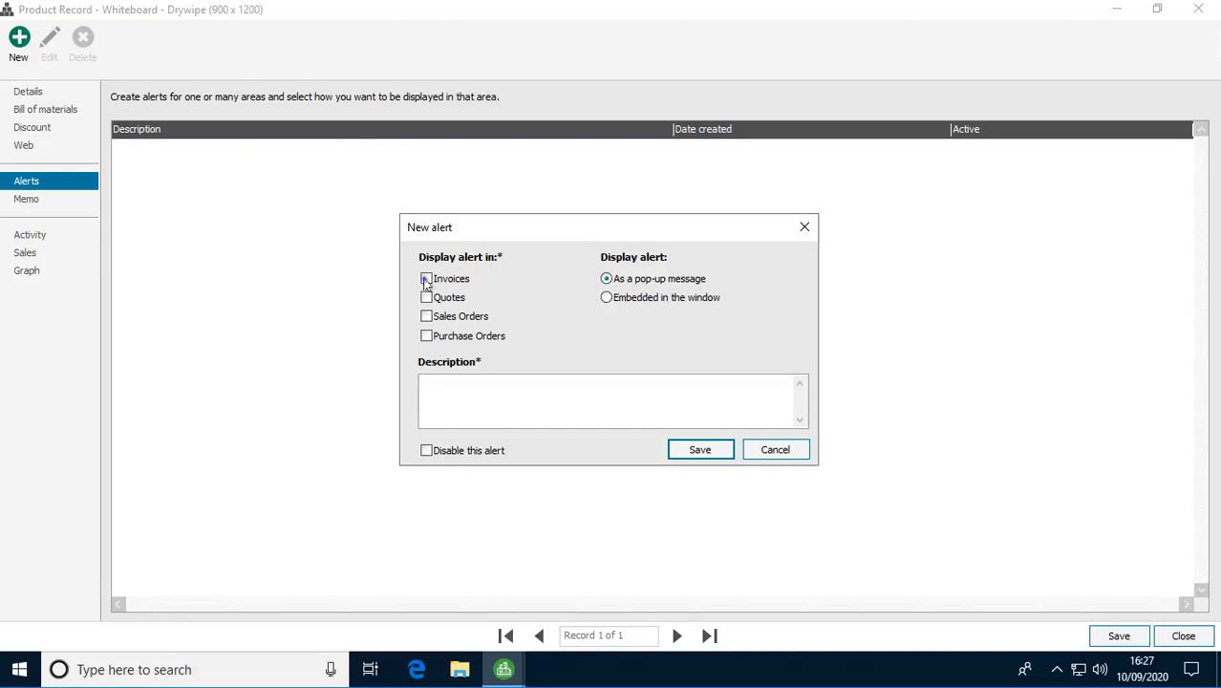
pyautogui.click(427, 278)
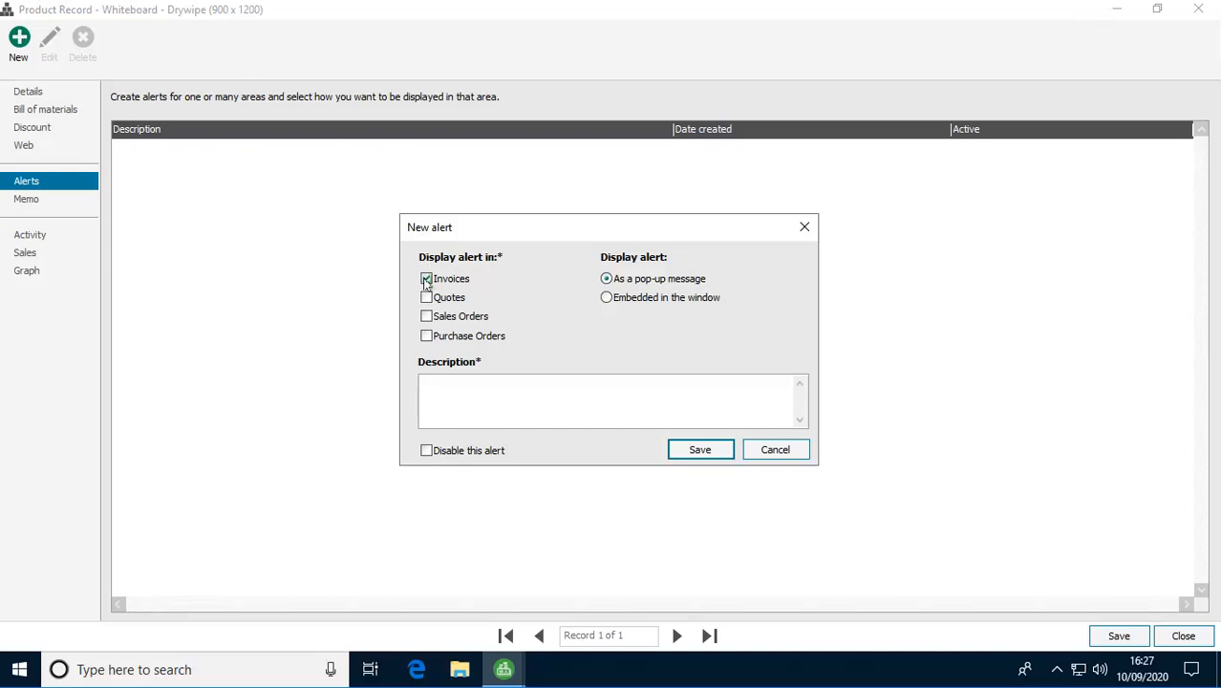
pyautogui.click(426, 278)
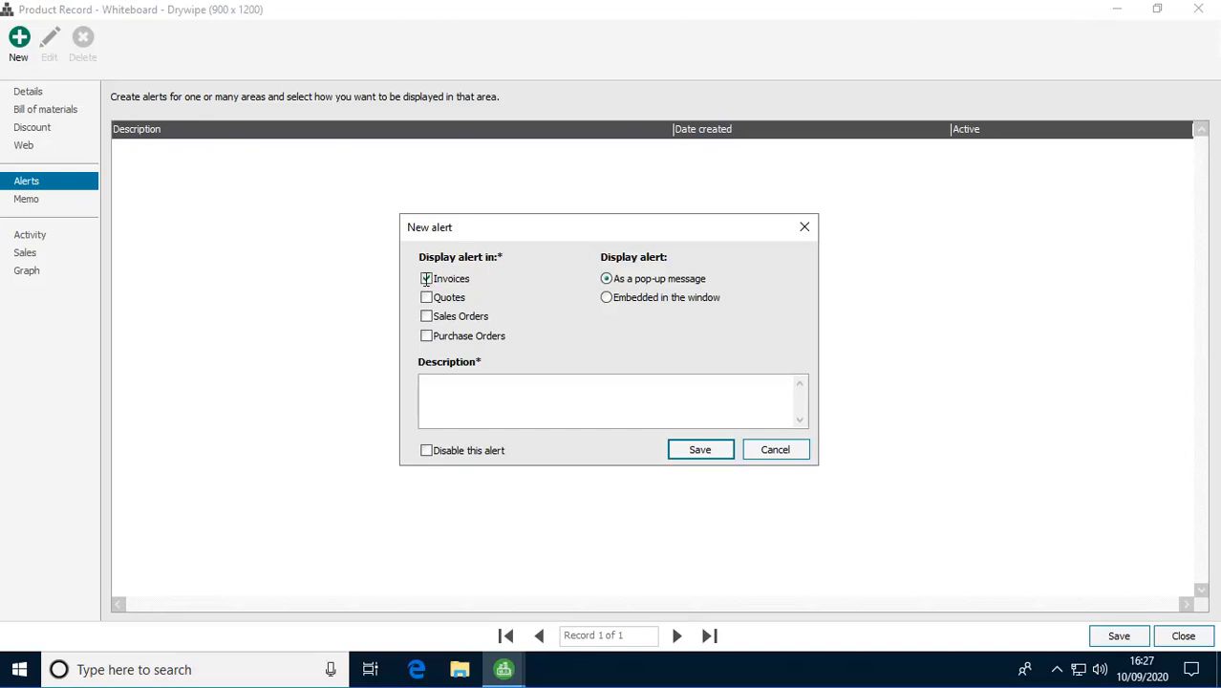
pyautogui.write('Product can be discou')
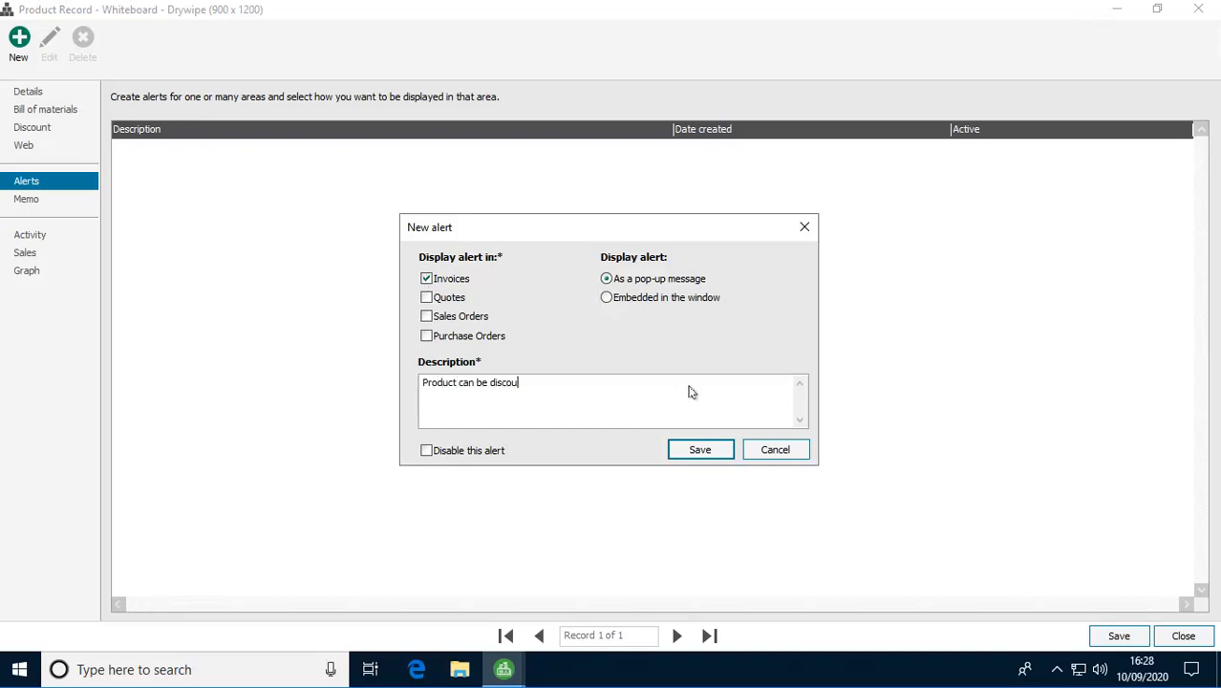
pyautogui.write('nted by up to 10%')
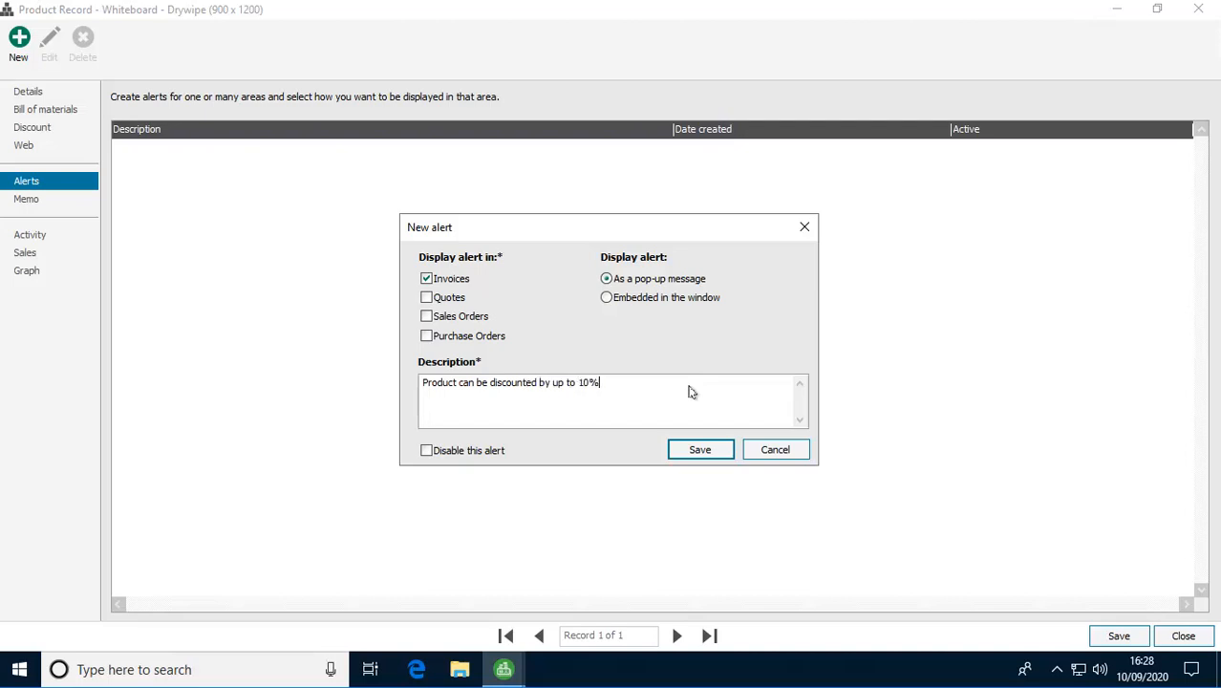
pyautogui.click(699, 449)
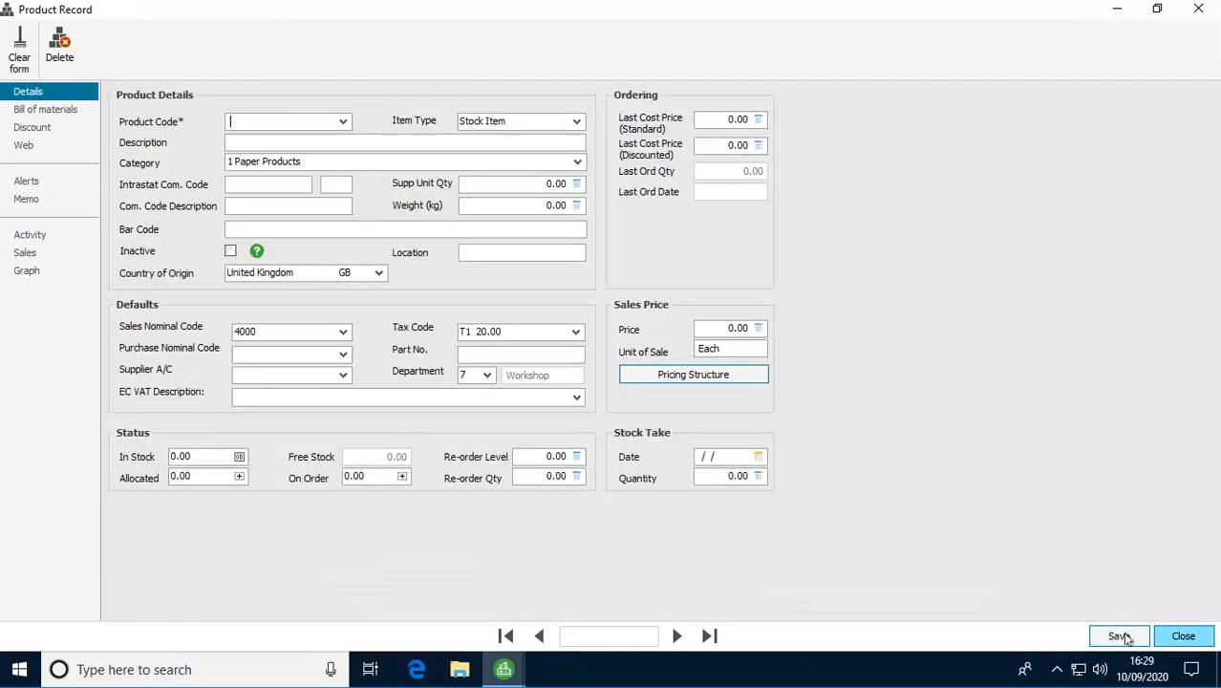
# Close the product record and start a new invoice for account A1D001.
pyautogui.click(1183, 635)
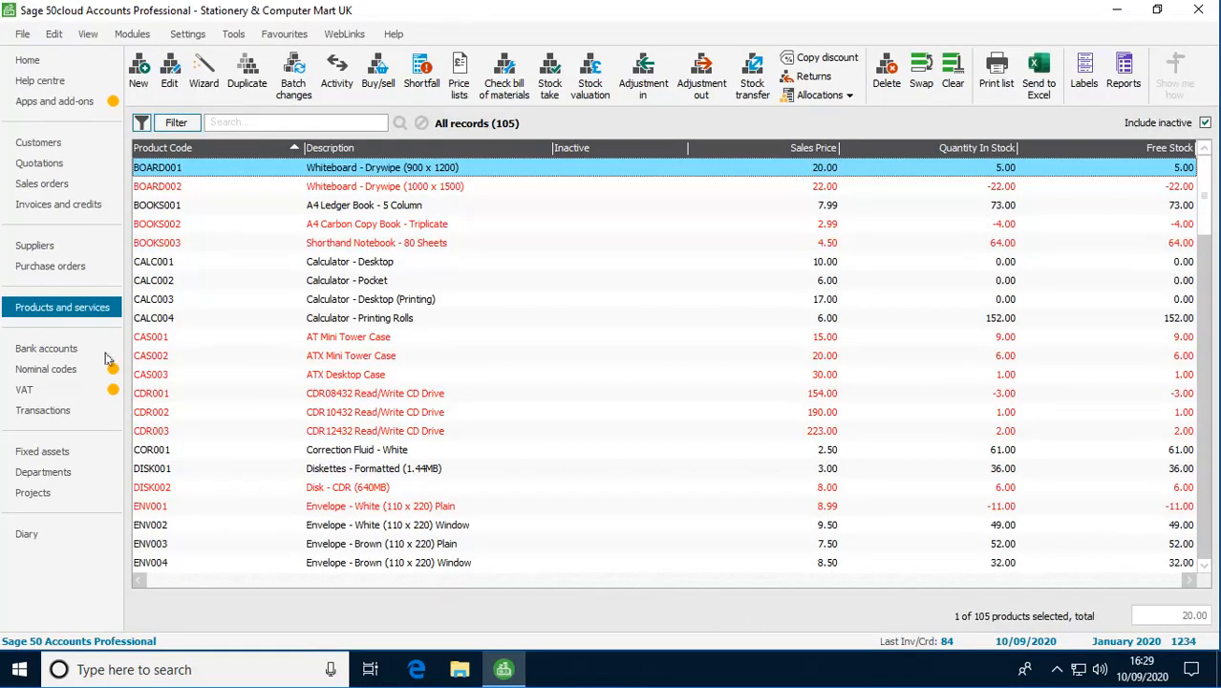
pyautogui.click(59, 203)
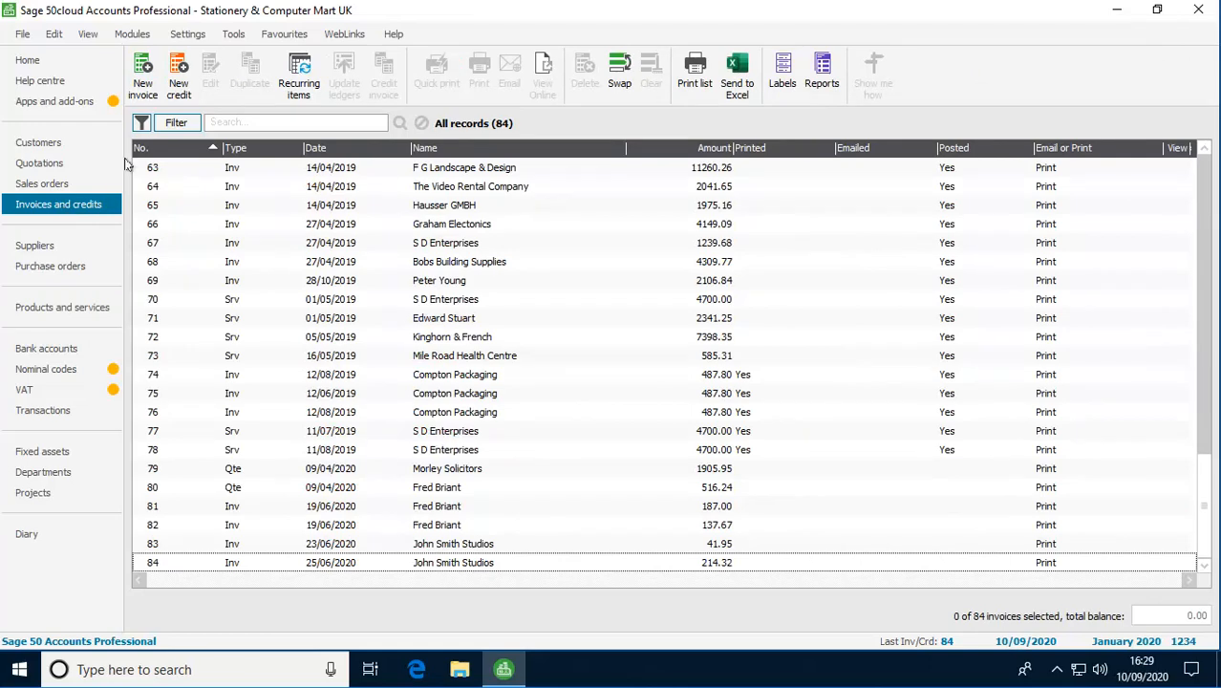
pyautogui.click(143, 74)
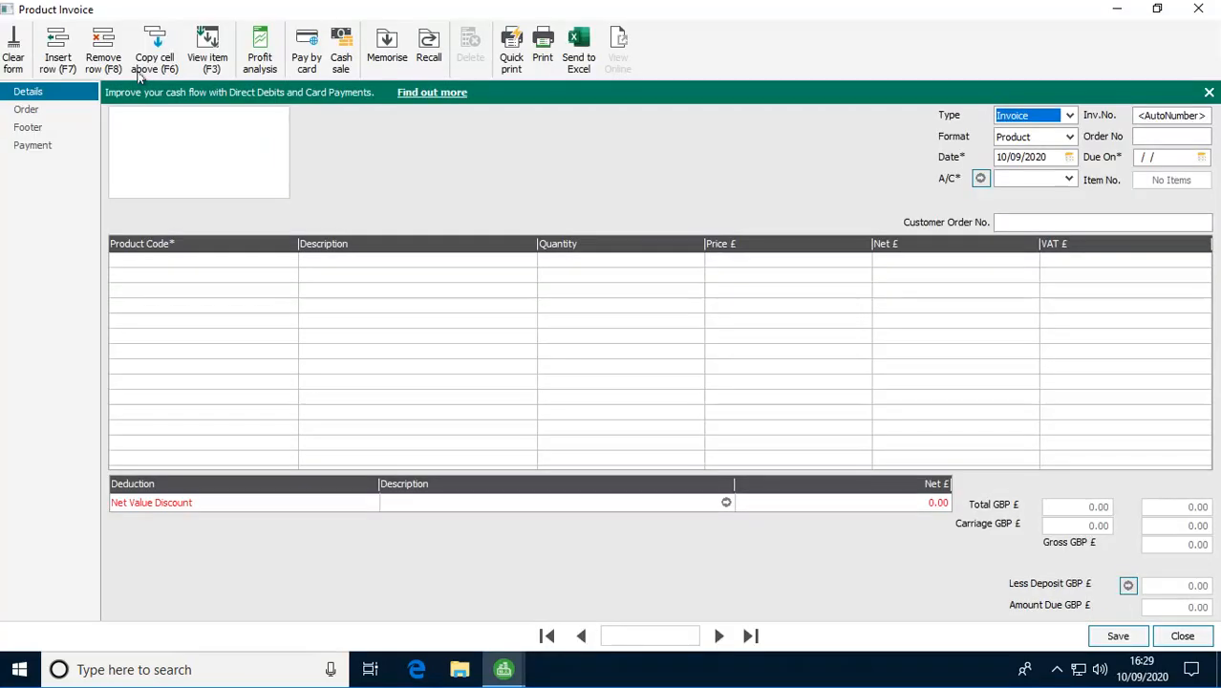
pyautogui.moveTo(1072, 183)
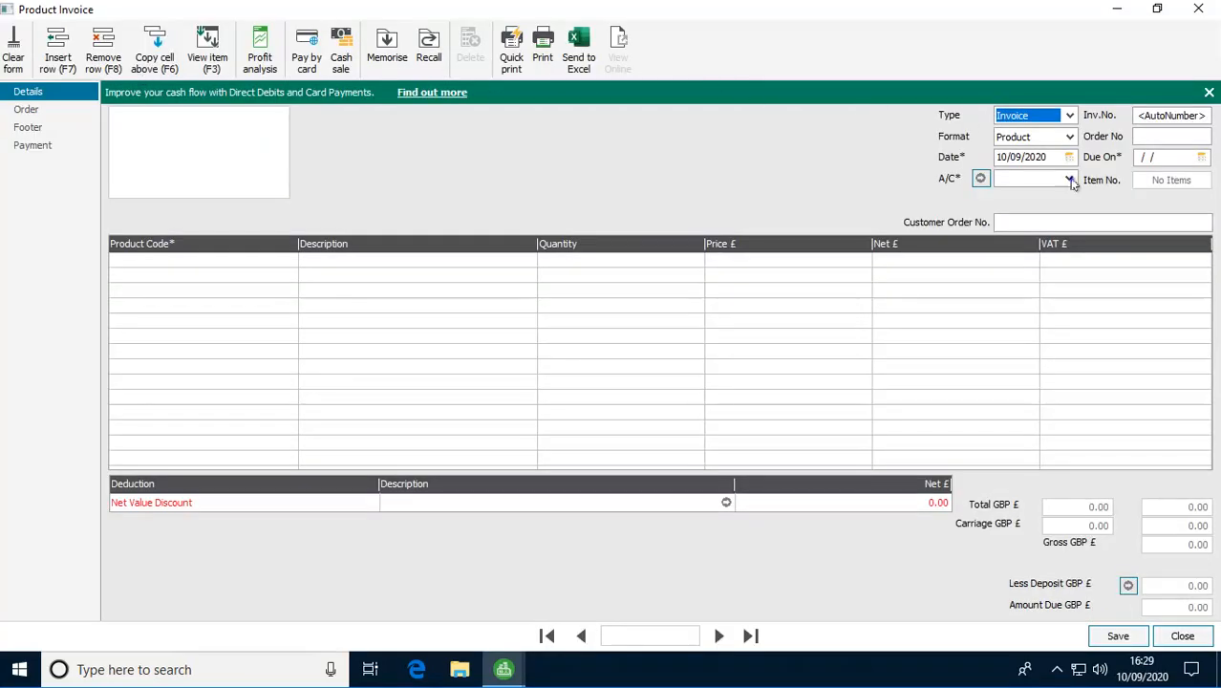
pyautogui.click(1069, 179)
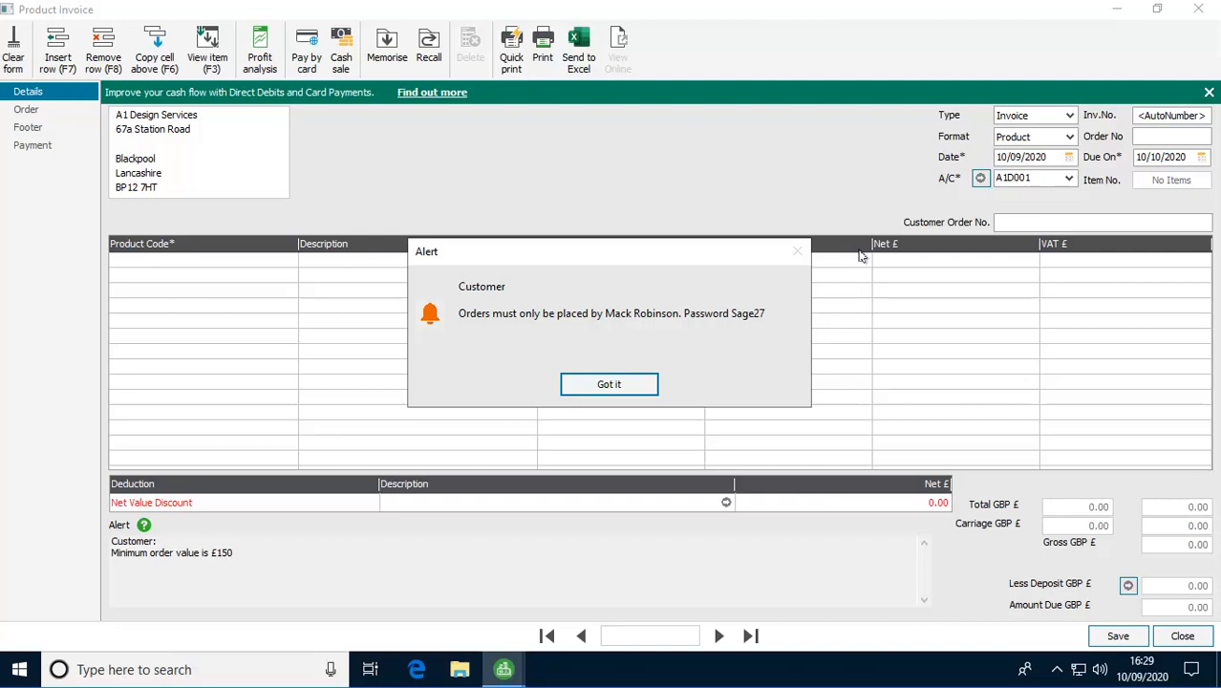
# Dismiss the A1 Design Services alert, then the BOARD001 discount alert on the invoice.
pyautogui.click(608, 383)
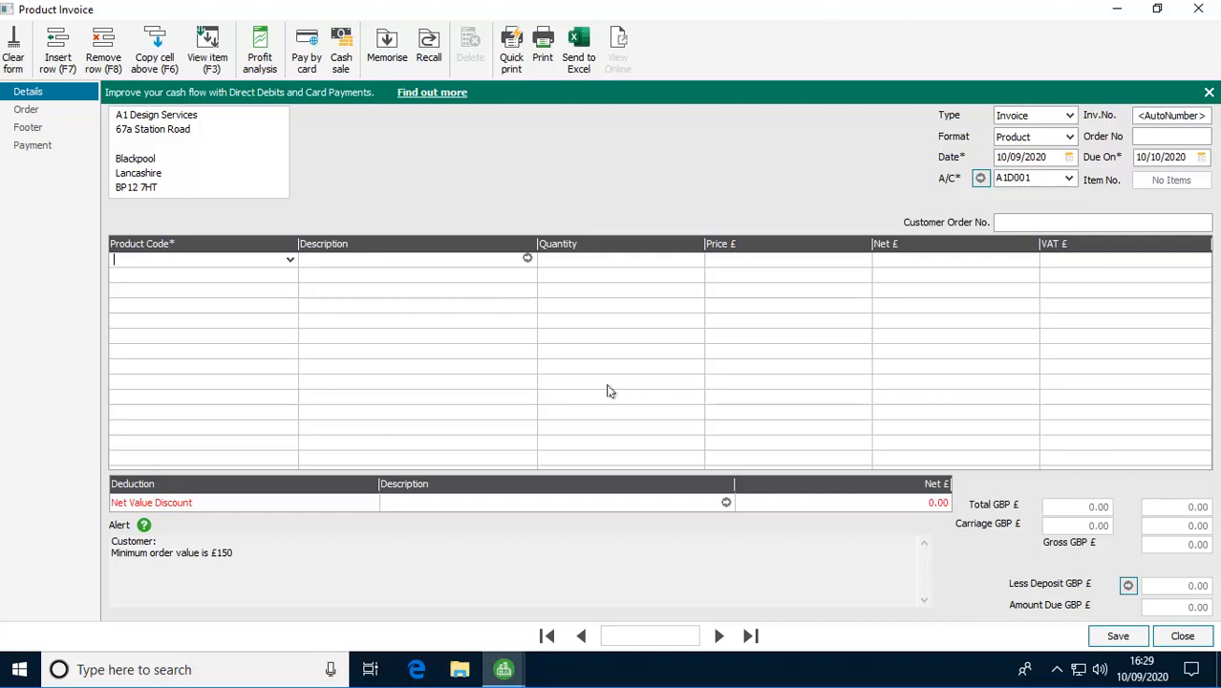
pyautogui.moveTo(466, 383)
pyautogui.write('BOARD001')
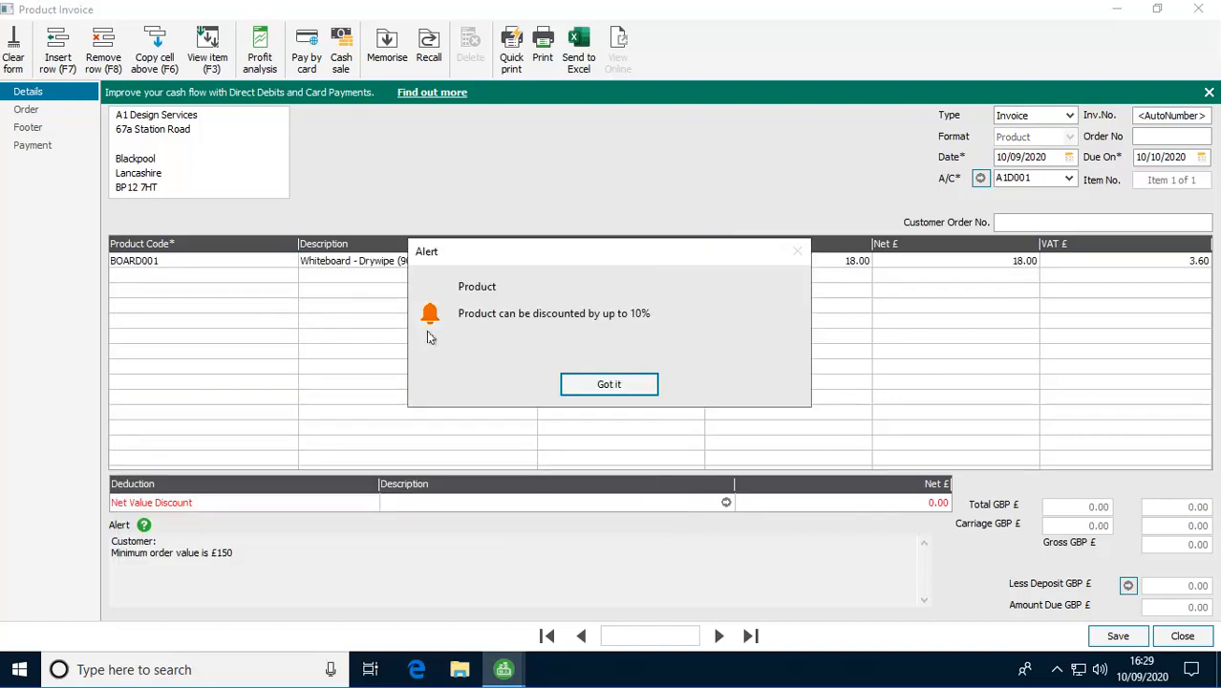
pyautogui.click(609, 383)
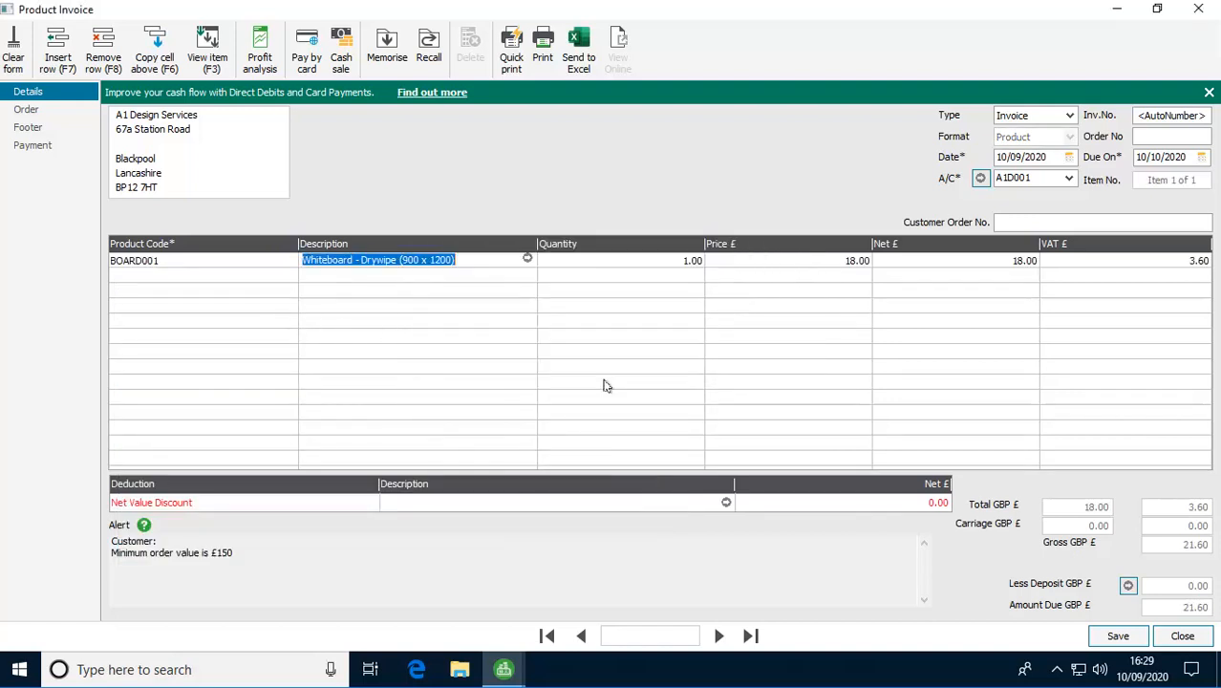